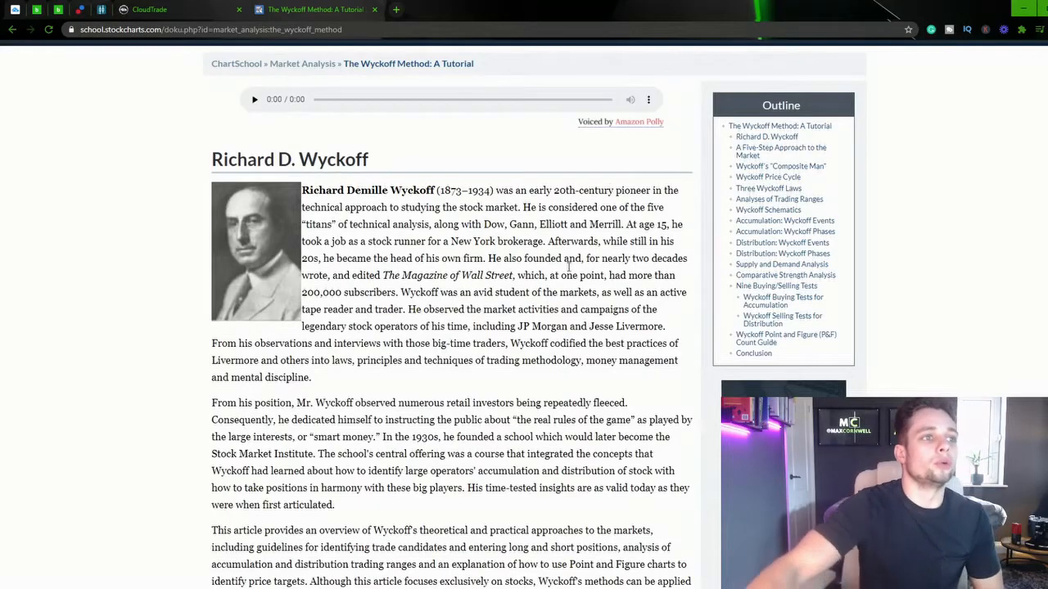
# Step: Scroll through Wyckoff's biography to the 'A Five-Step Approach to the Market' heading
pyautogui.scroll(-3)
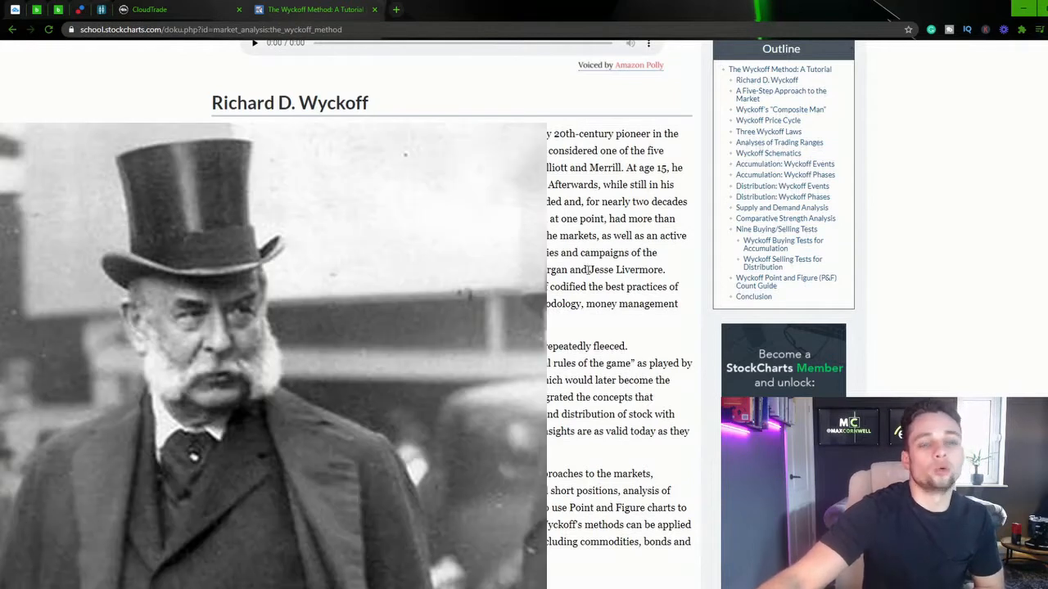
pyautogui.scroll(-3)
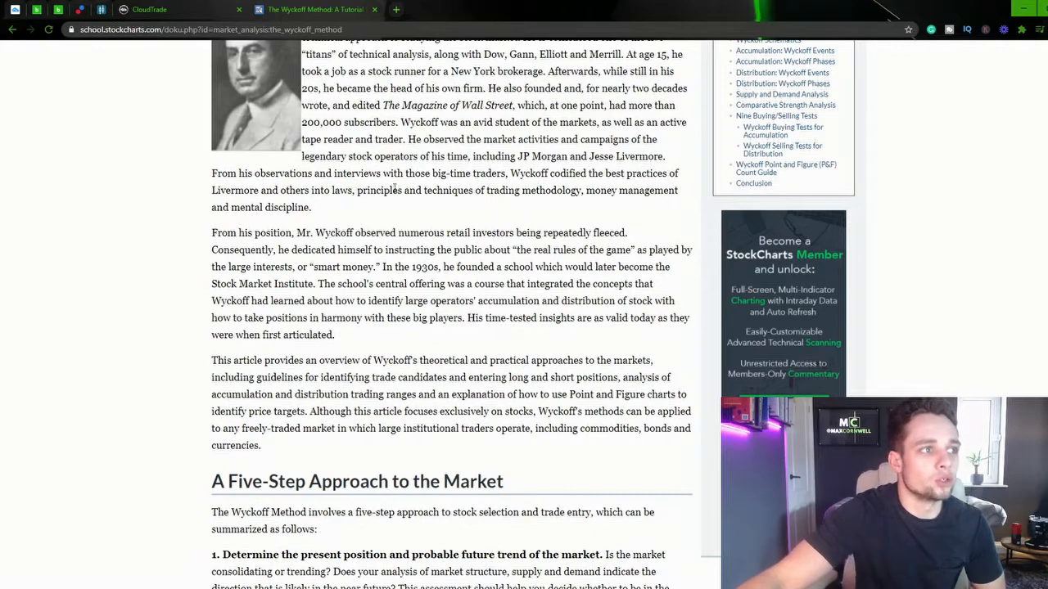
pyautogui.moveTo(547, 197)
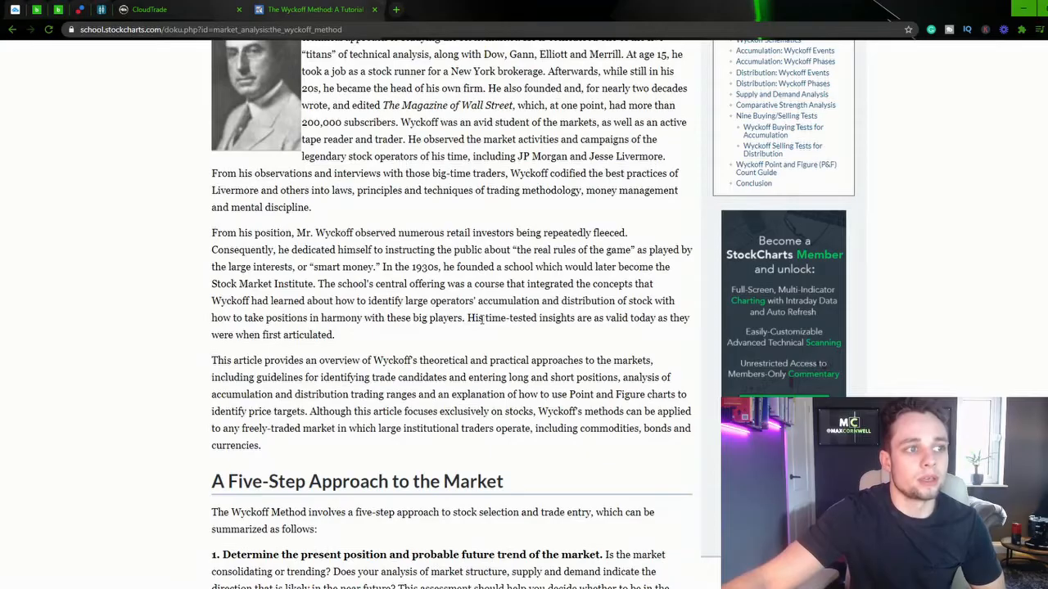
pyautogui.moveTo(641, 316)
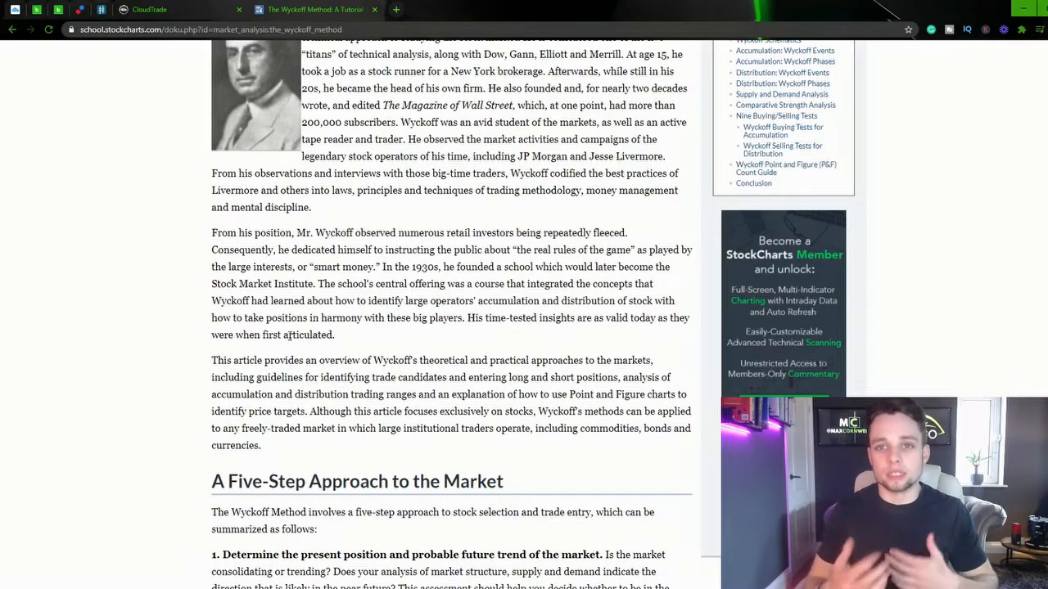
# Step: Scroll past the five-step list to the Wyckoff's "Composite Man" heading
pyautogui.scroll(-3)
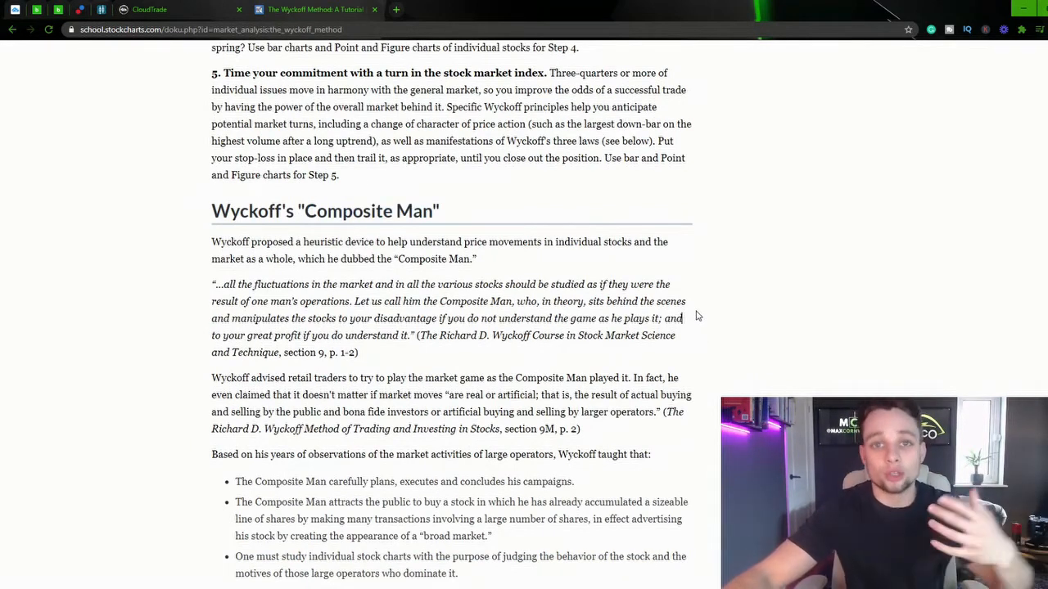
pyautogui.moveTo(688, 315)
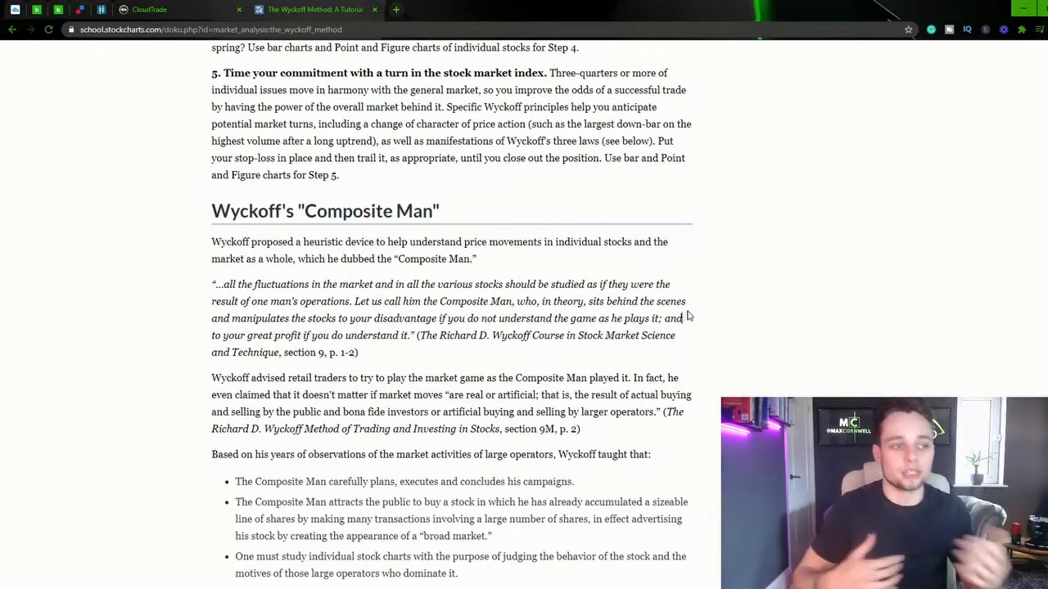
pyautogui.scroll(-3)
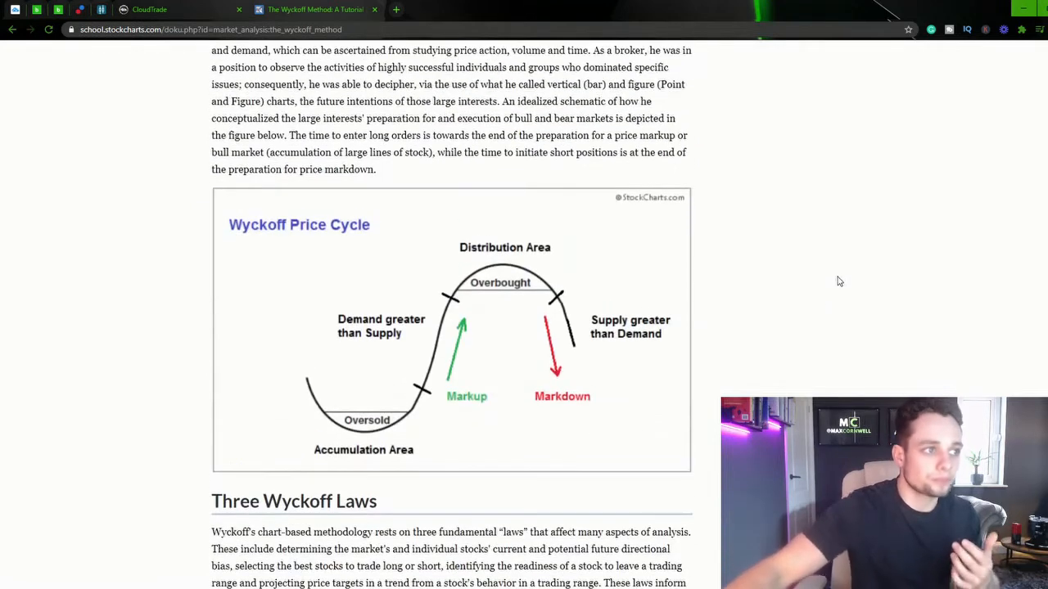
pyautogui.moveTo(364, 230)
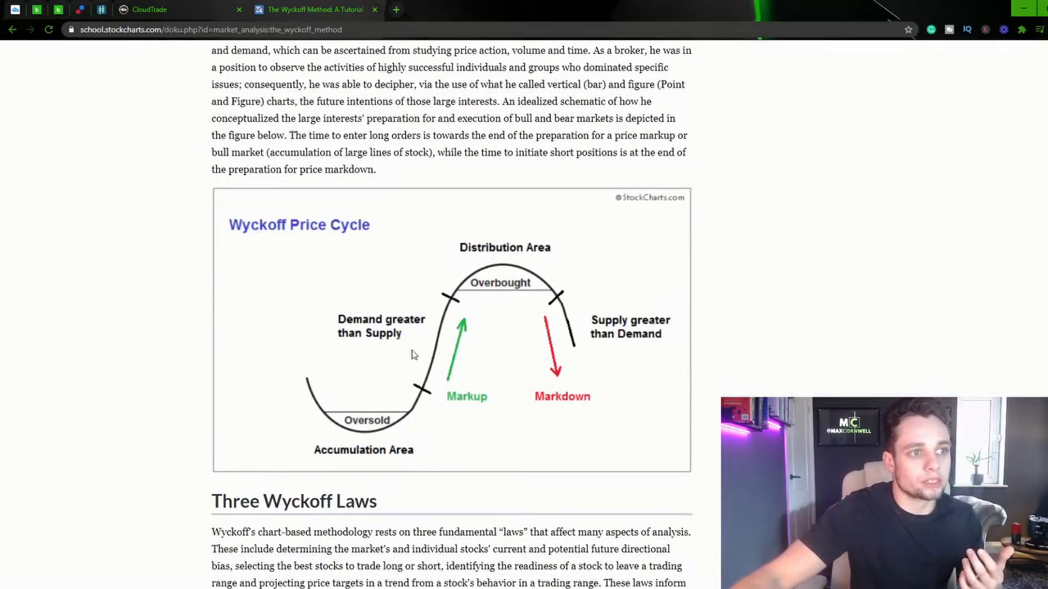
pyautogui.moveTo(442, 423)
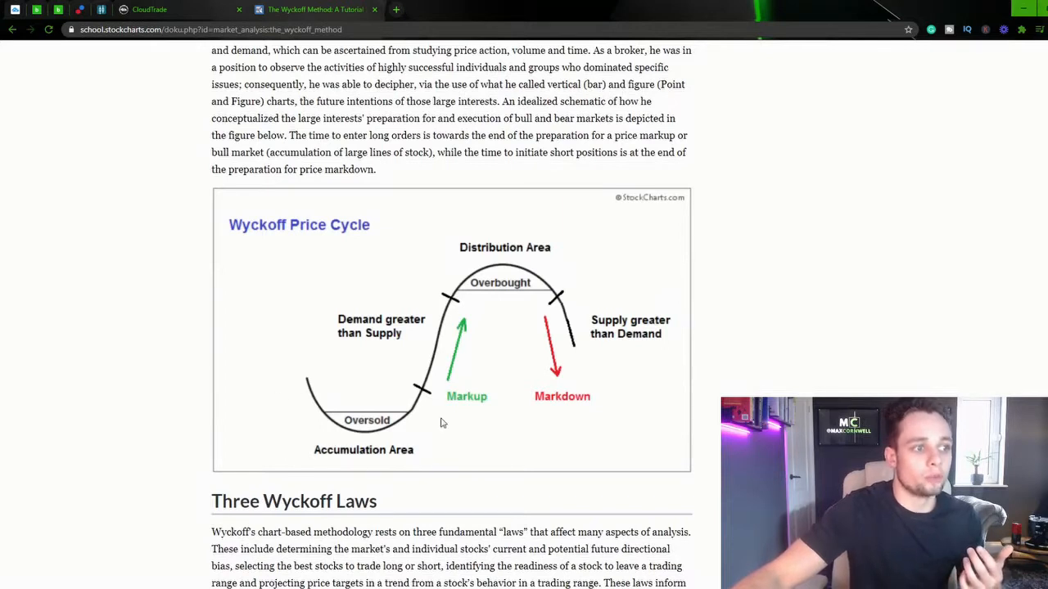
pyautogui.moveTo(385, 260)
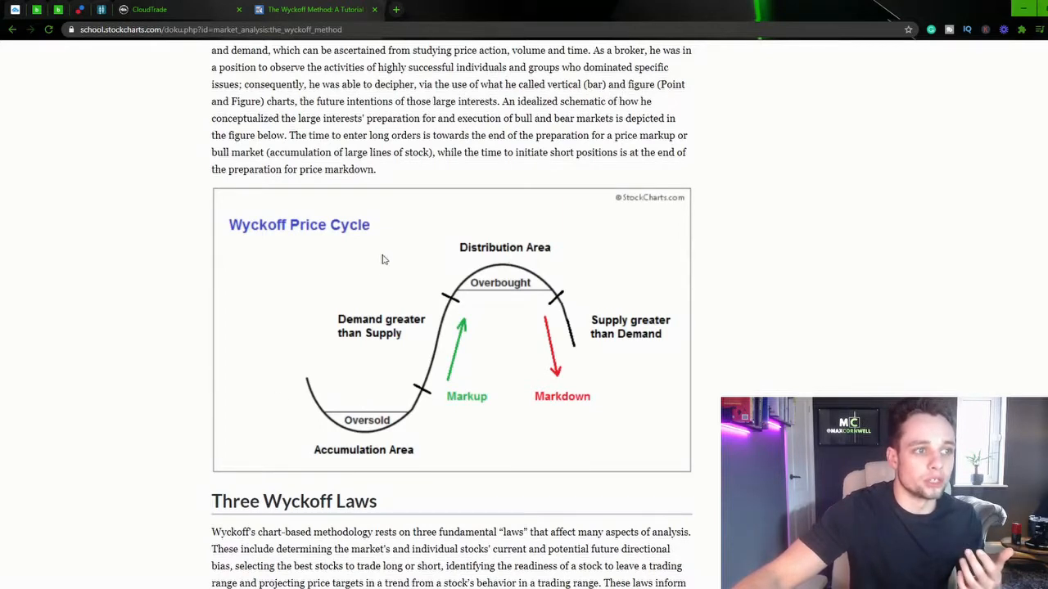
pyautogui.moveTo(594, 344)
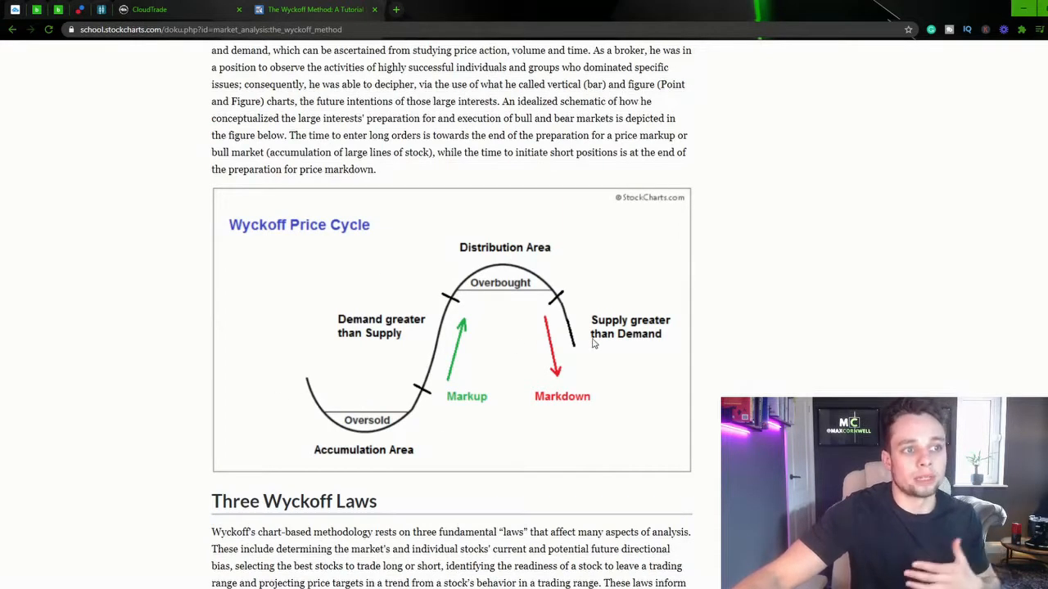
pyautogui.moveTo(362, 343)
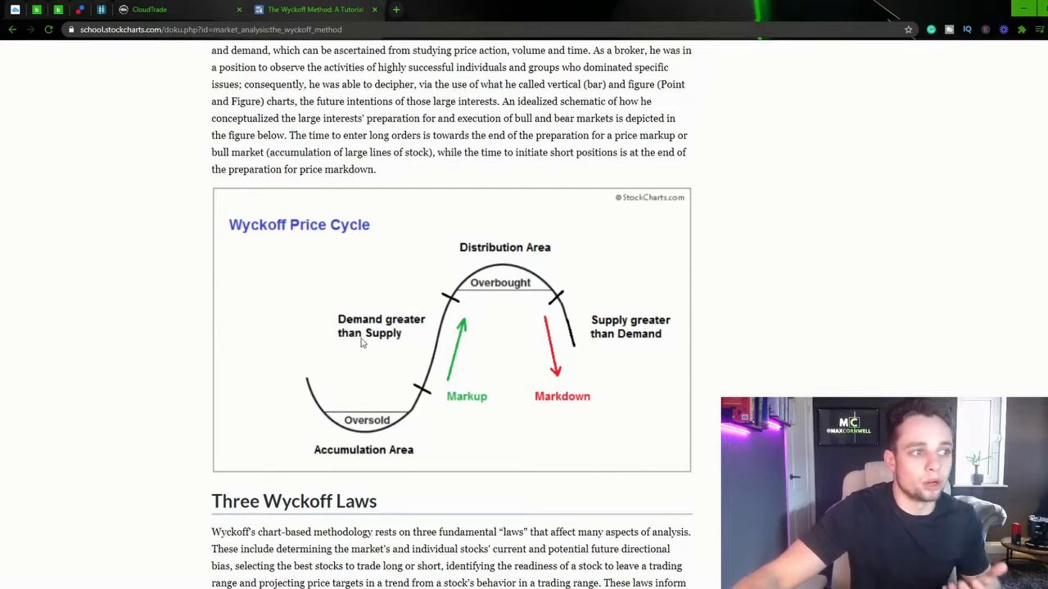
pyautogui.moveTo(457, 267)
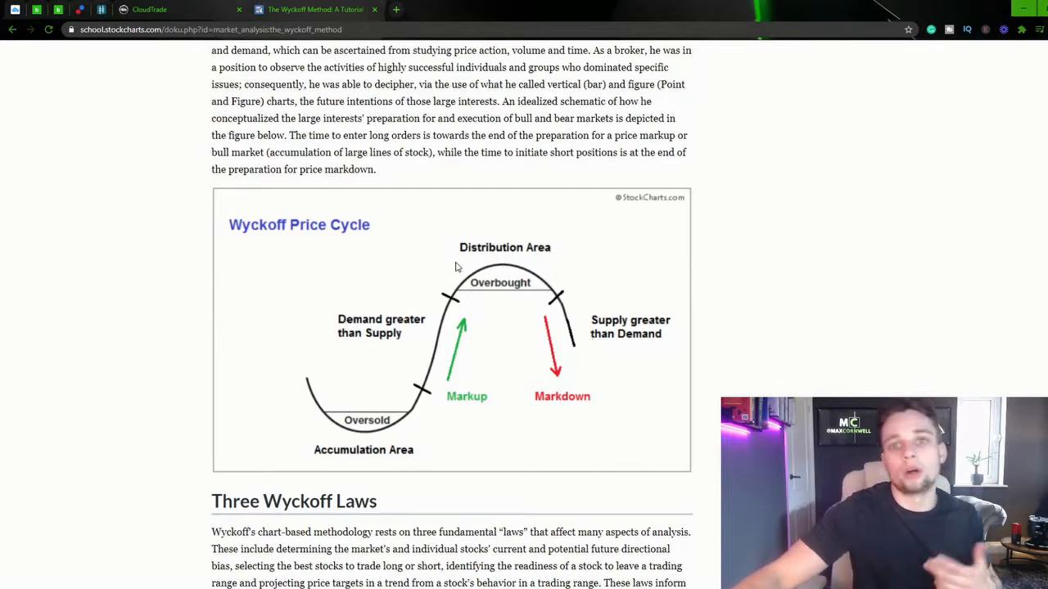
pyautogui.moveTo(614, 323)
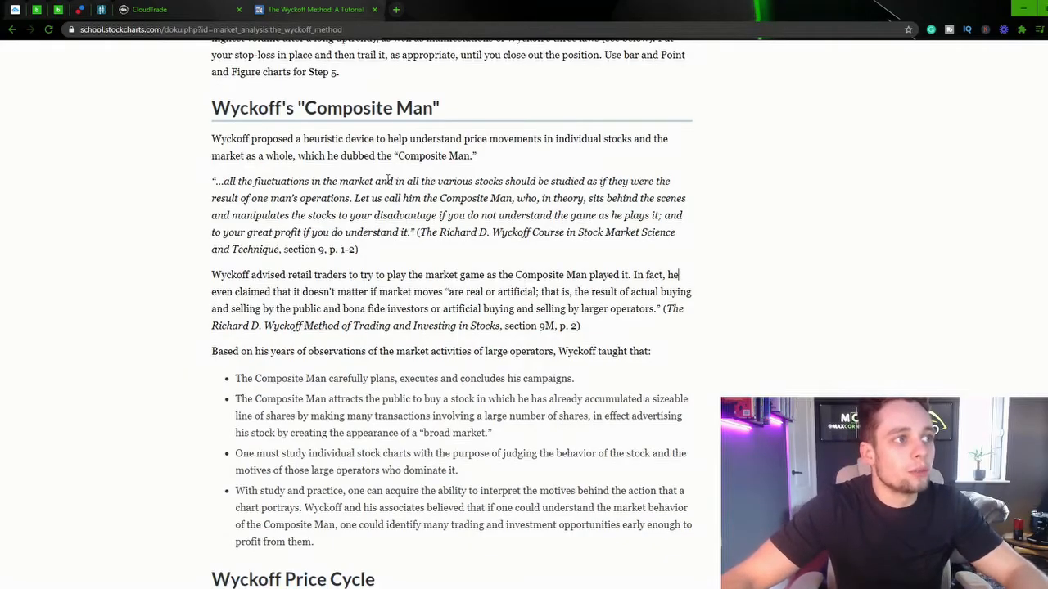
pyautogui.moveTo(586, 180)
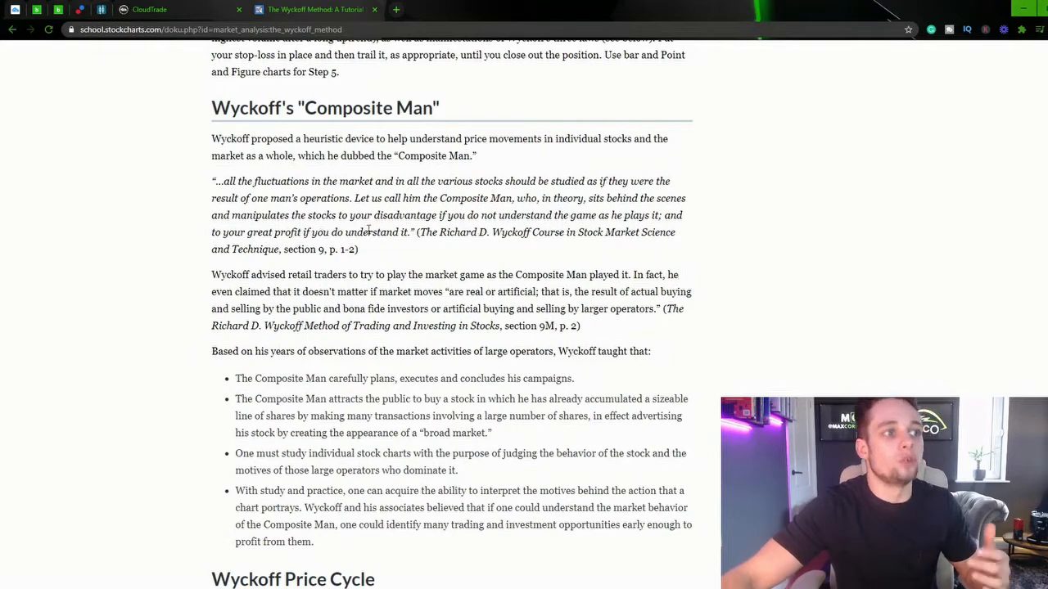
pyautogui.scroll(-3)
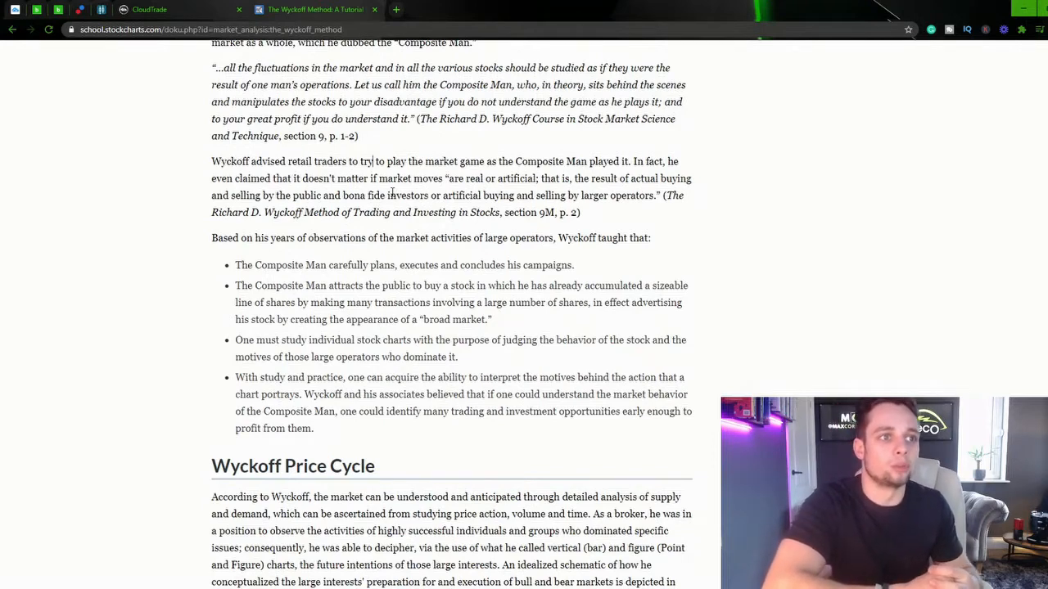
# Step: Scroll to the full Wyckoff Price Cycle diagram and the Three Wyckoff Laws heading
pyautogui.scroll(-3)
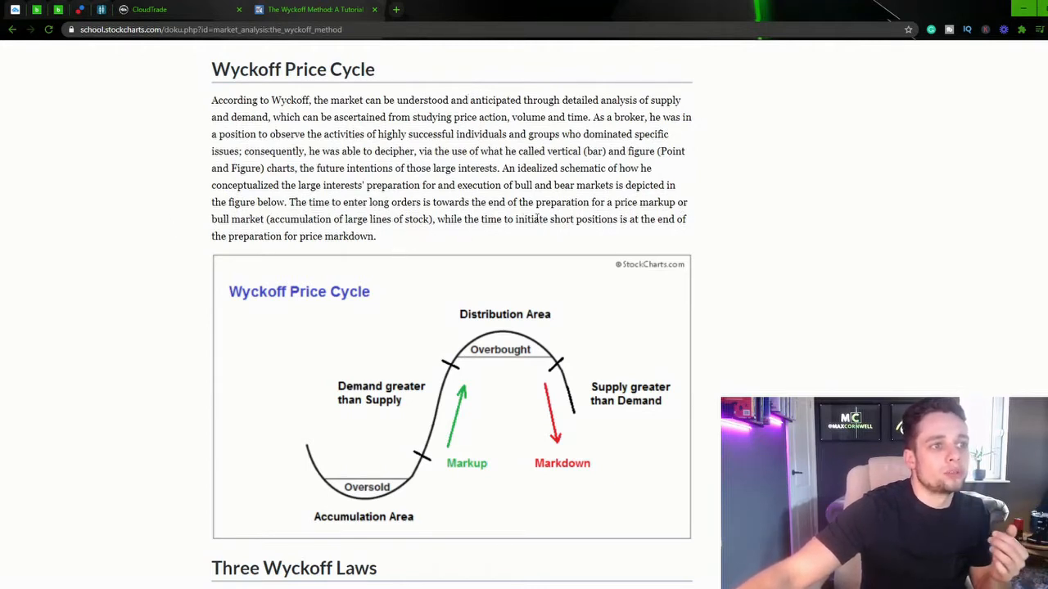
pyautogui.moveTo(319, 256)
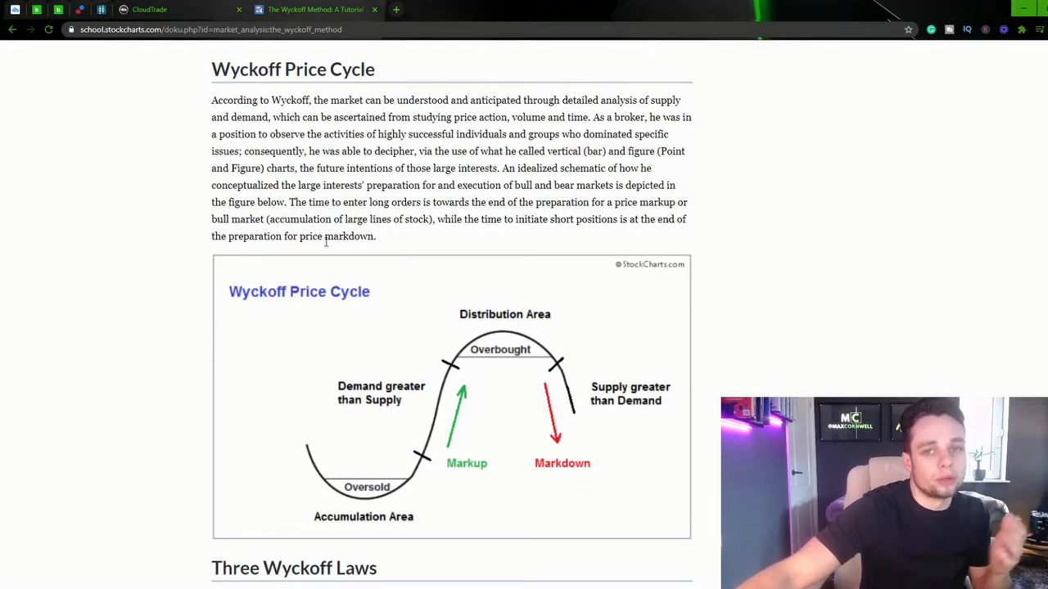
pyautogui.scroll(-3)
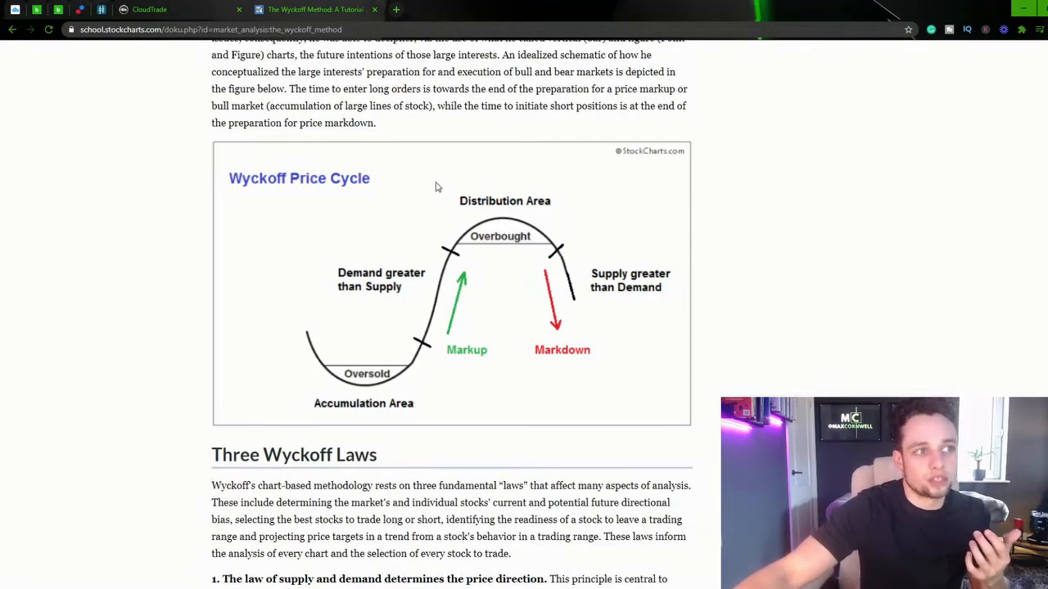
pyautogui.scroll(-3)
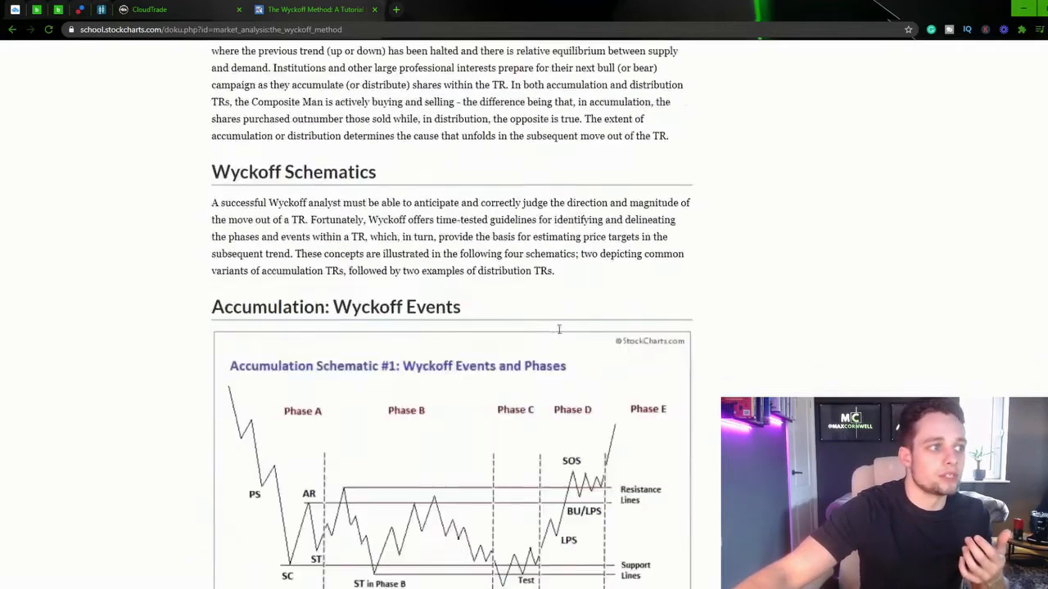
pyautogui.scroll(-3)
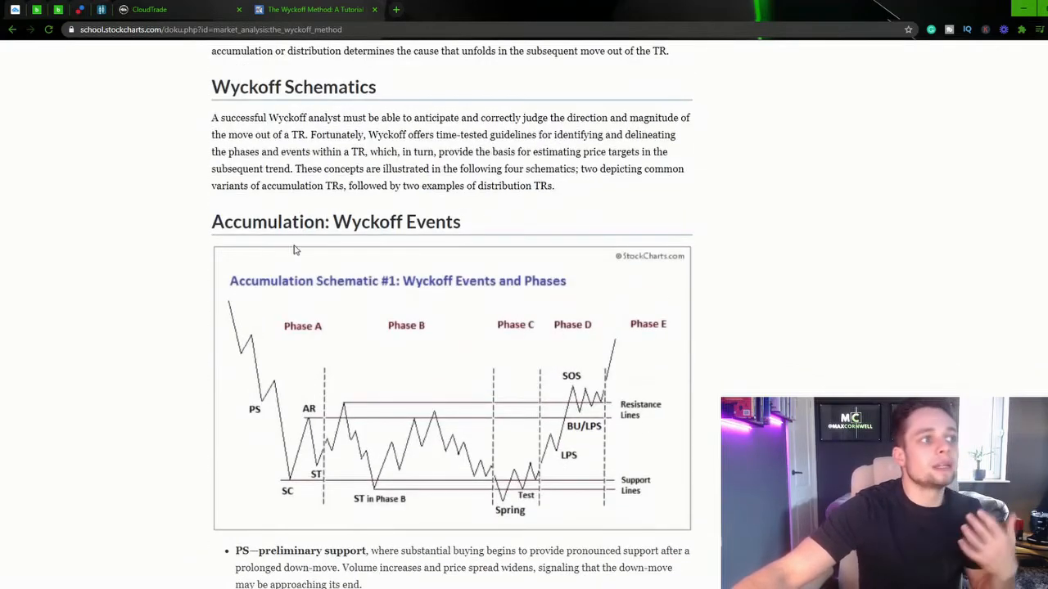
pyautogui.scroll(-3)
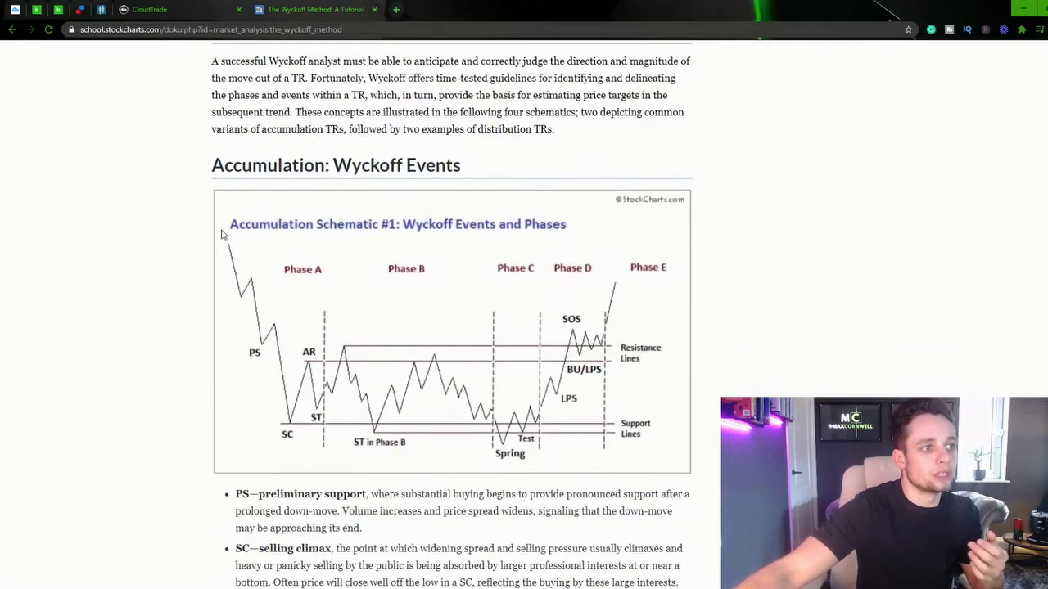
pyautogui.moveTo(705, 384)
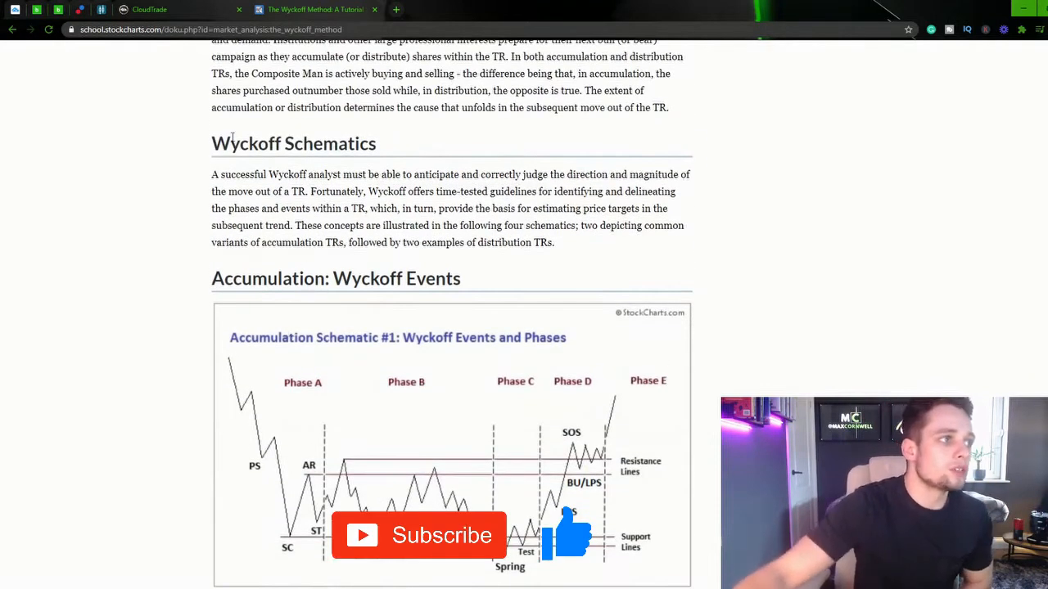
pyautogui.scroll(-3)
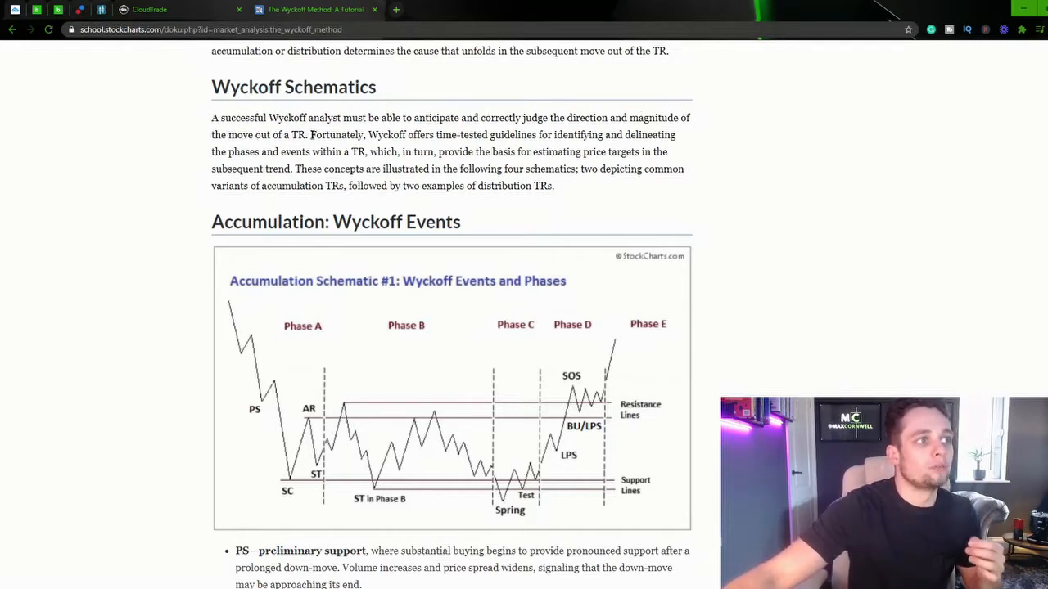
pyautogui.moveTo(528, 390)
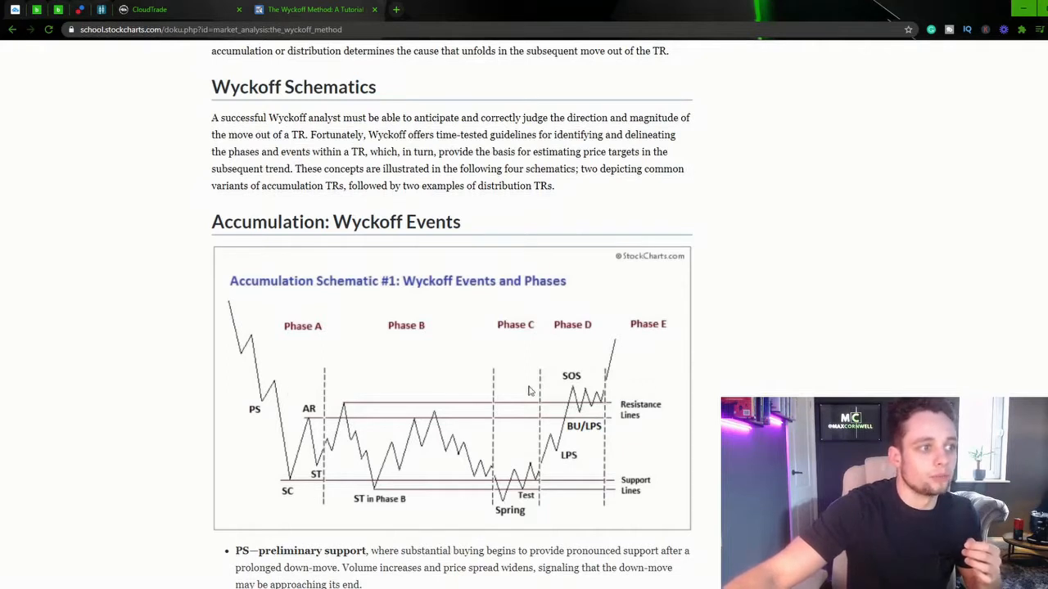
pyautogui.moveTo(570, 276)
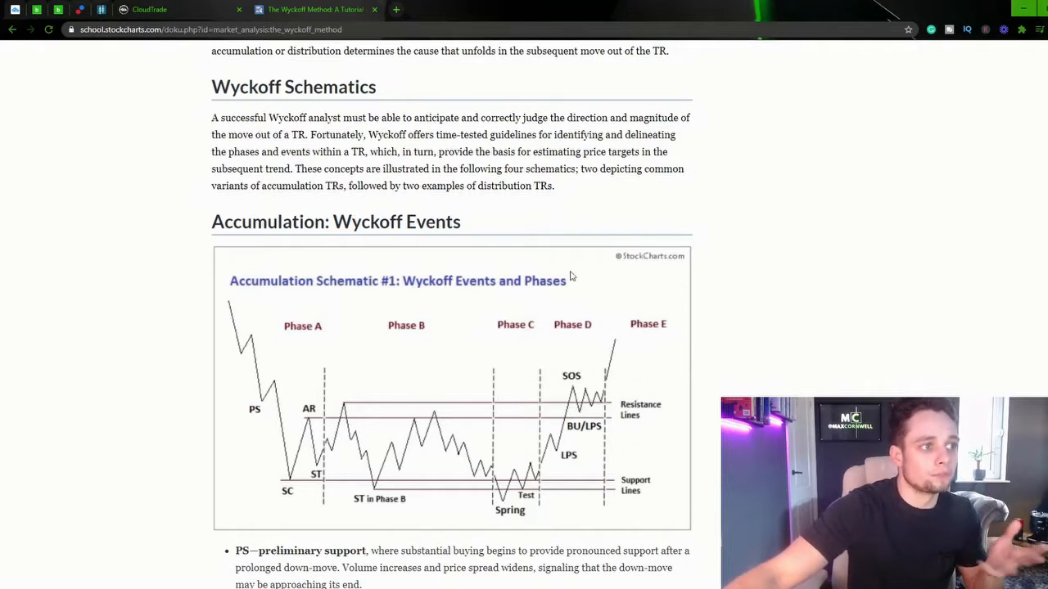
pyautogui.moveTo(364, 195)
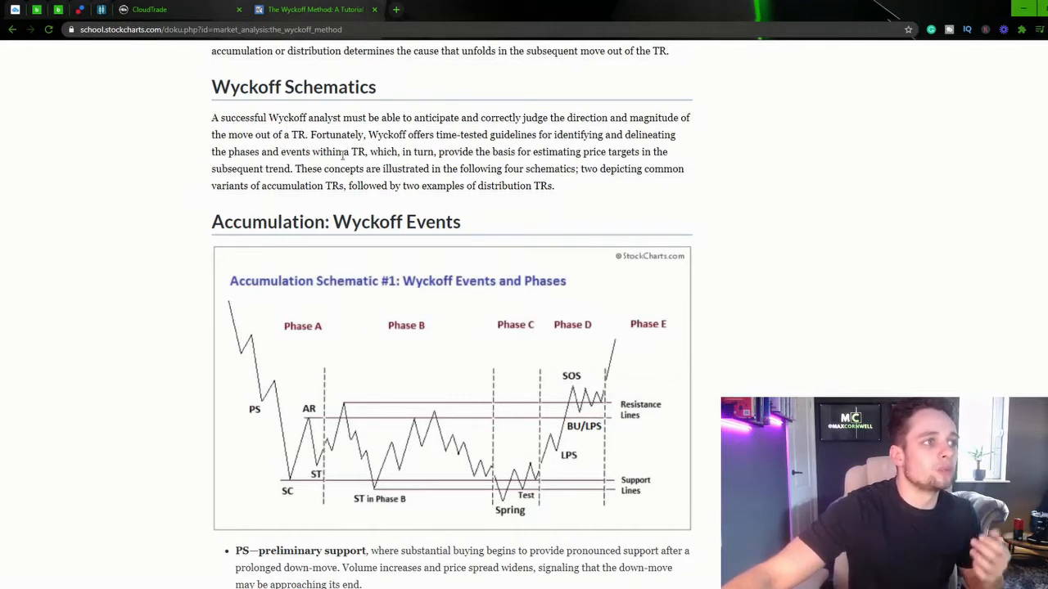
pyautogui.moveTo(415, 153)
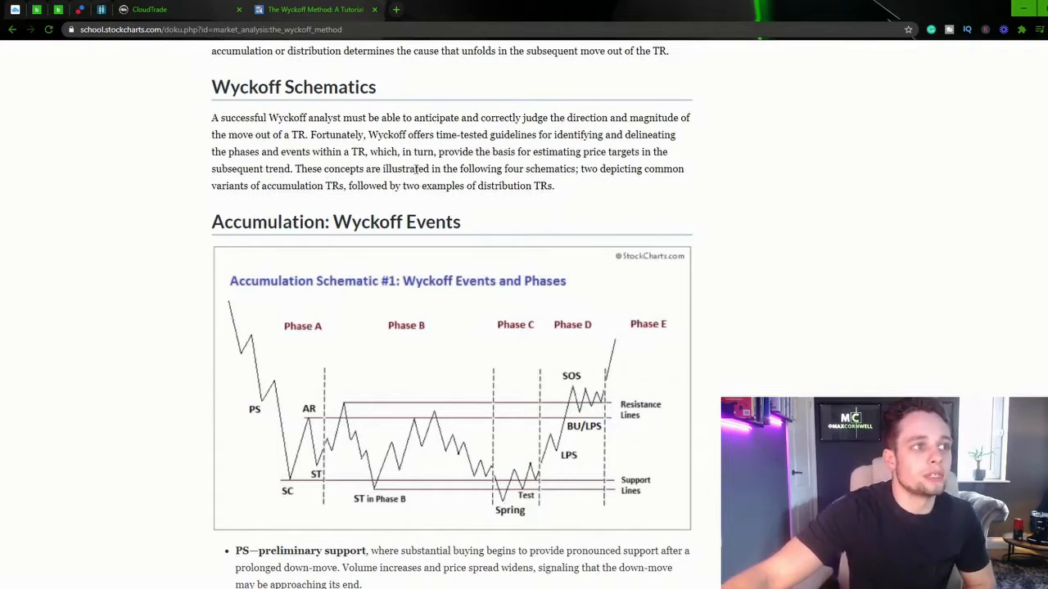
pyautogui.moveTo(586, 185)
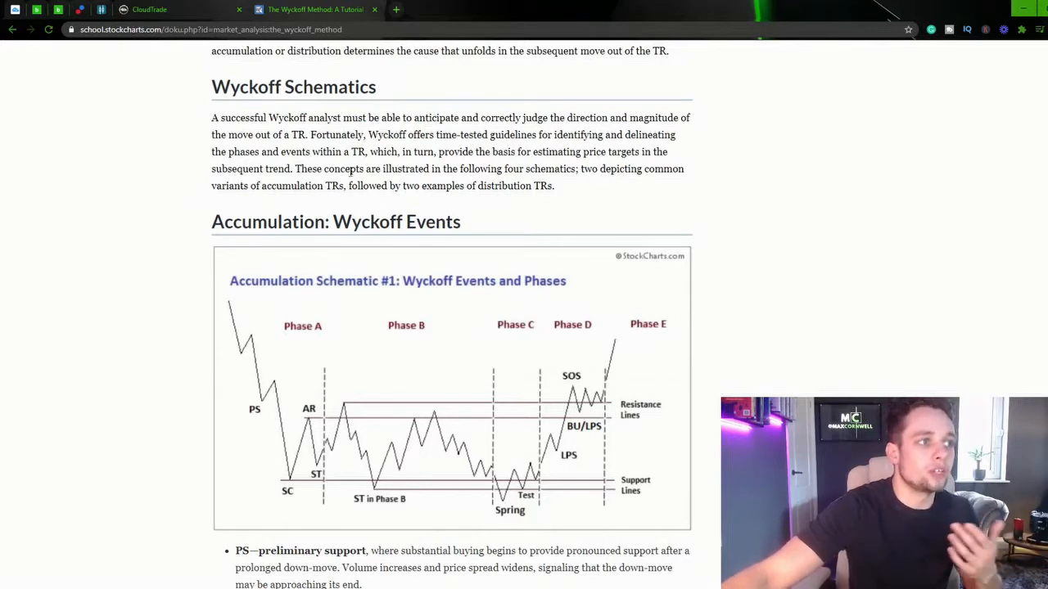
pyautogui.moveTo(381, 188)
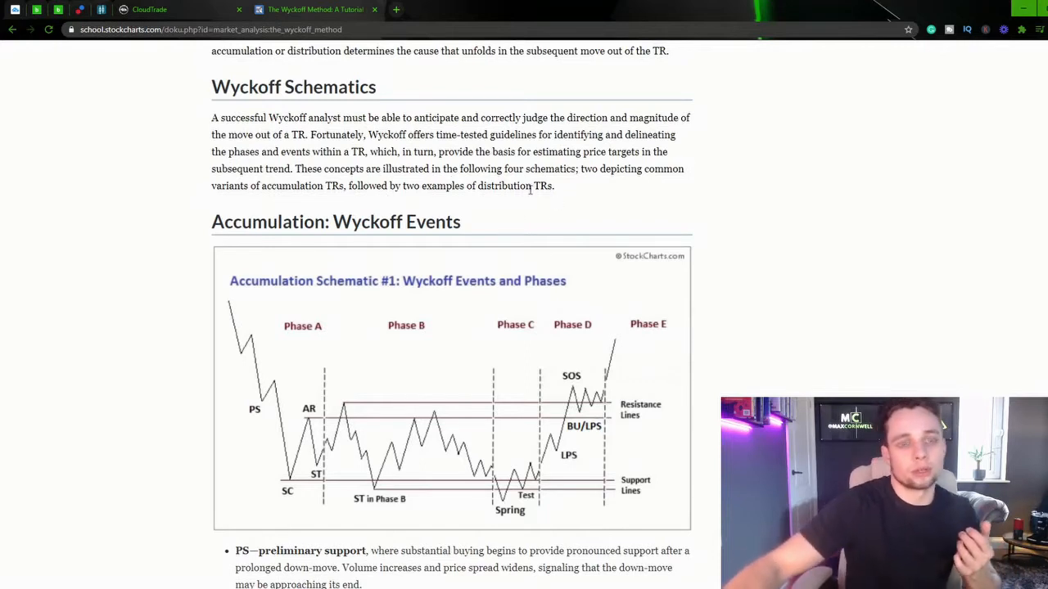
pyautogui.scroll(-3)
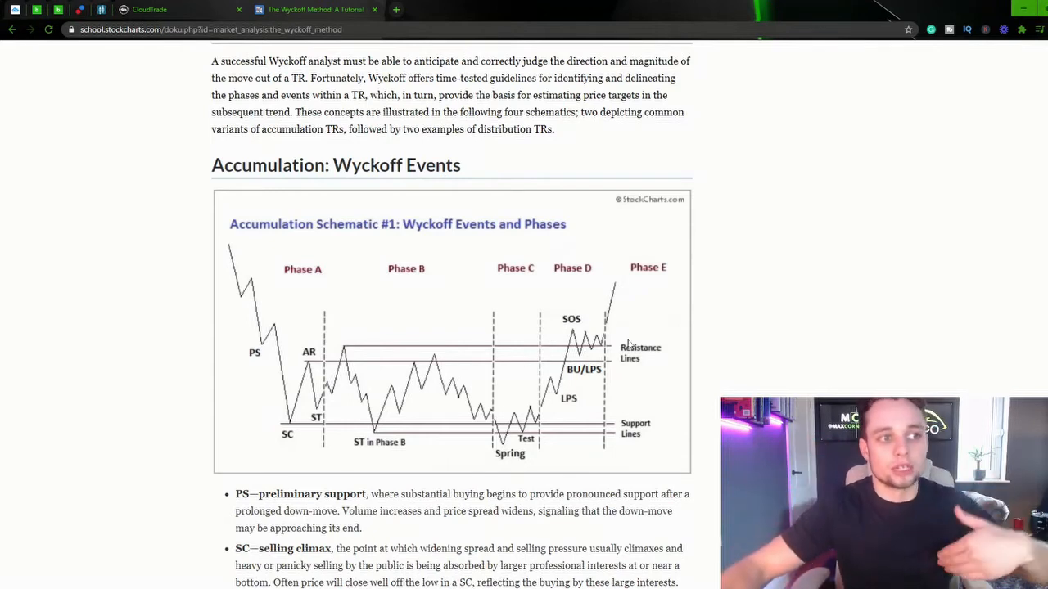
pyautogui.moveTo(732, 194)
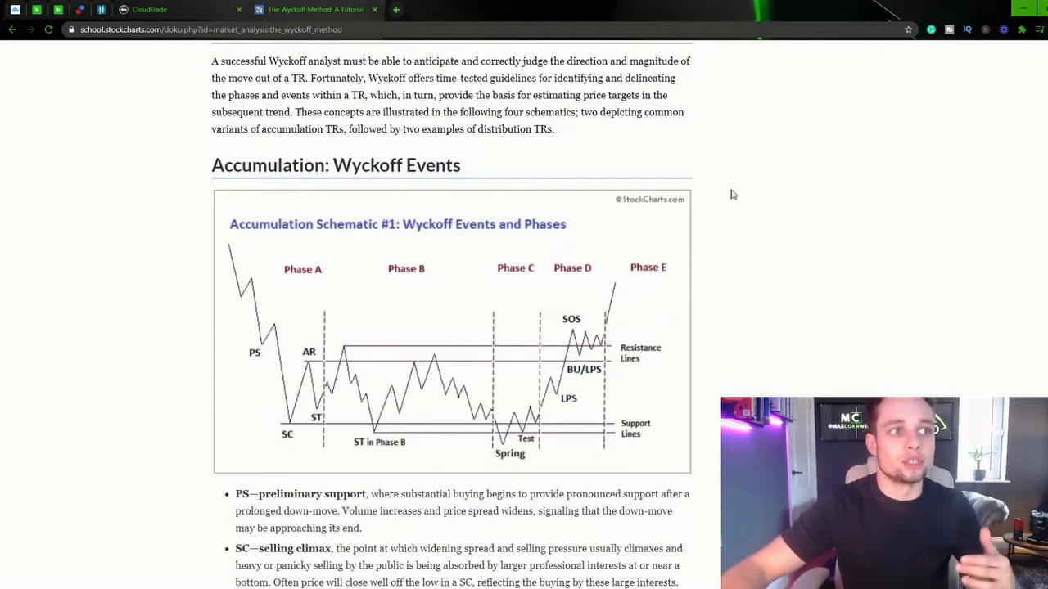
pyautogui.moveTo(667, 131)
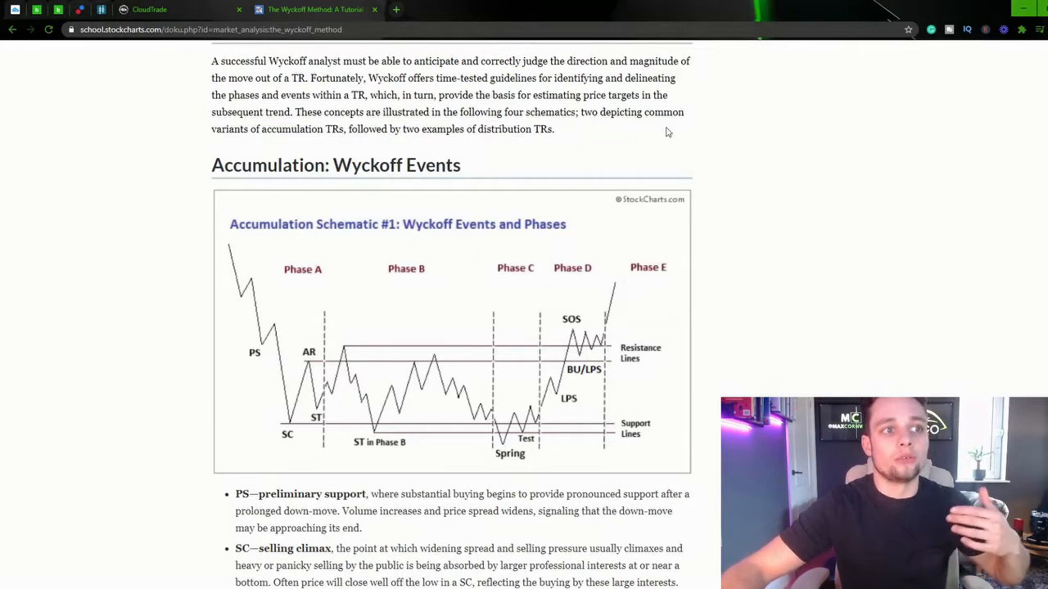
pyautogui.moveTo(733, 92)
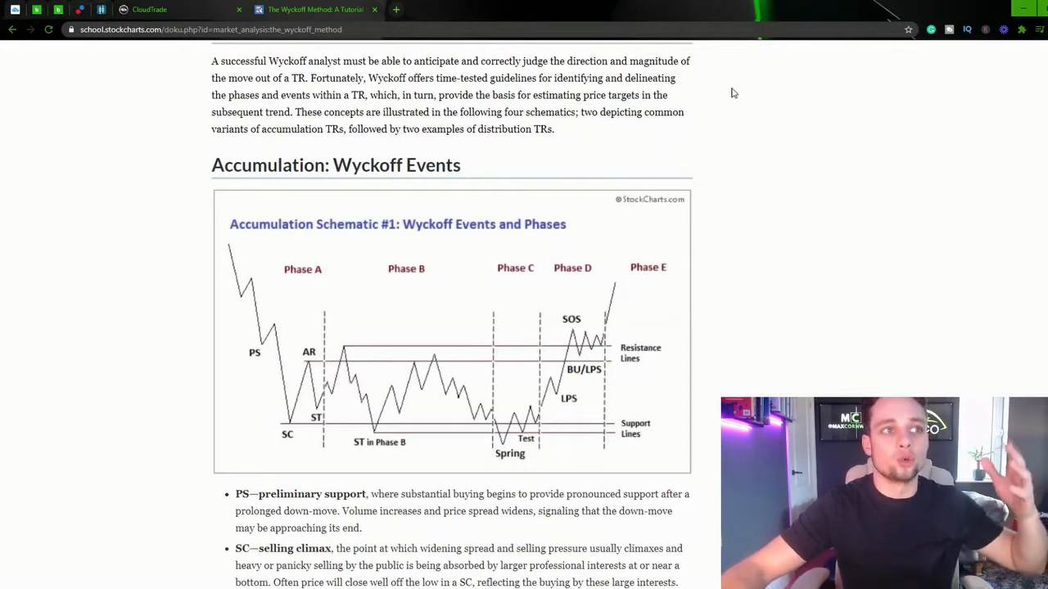
pyautogui.scroll(-3)
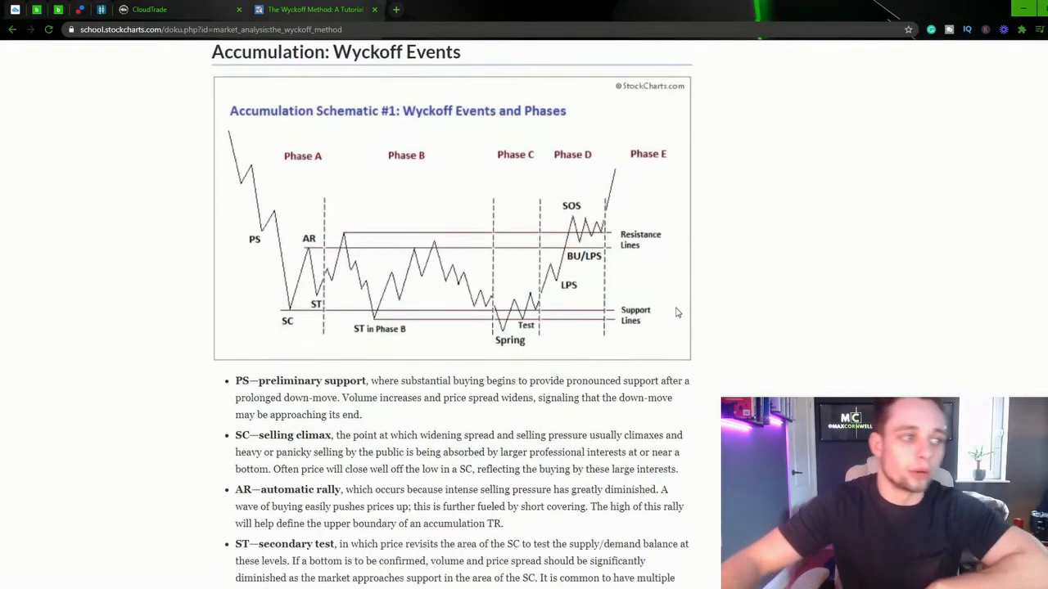
pyautogui.moveTo(338, 147)
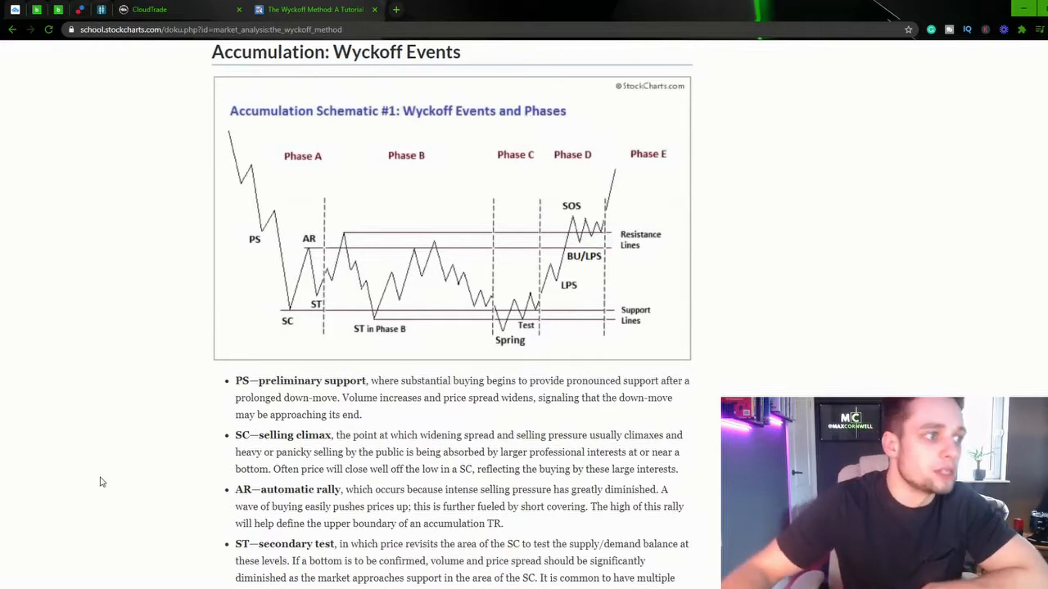
pyautogui.moveTo(404, 149)
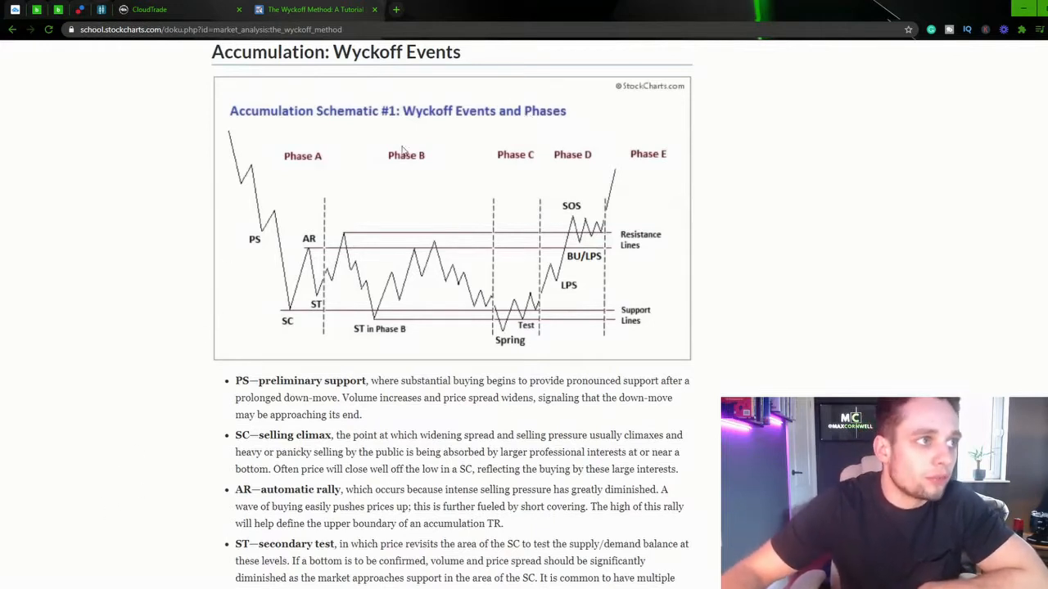
pyautogui.moveTo(264, 255)
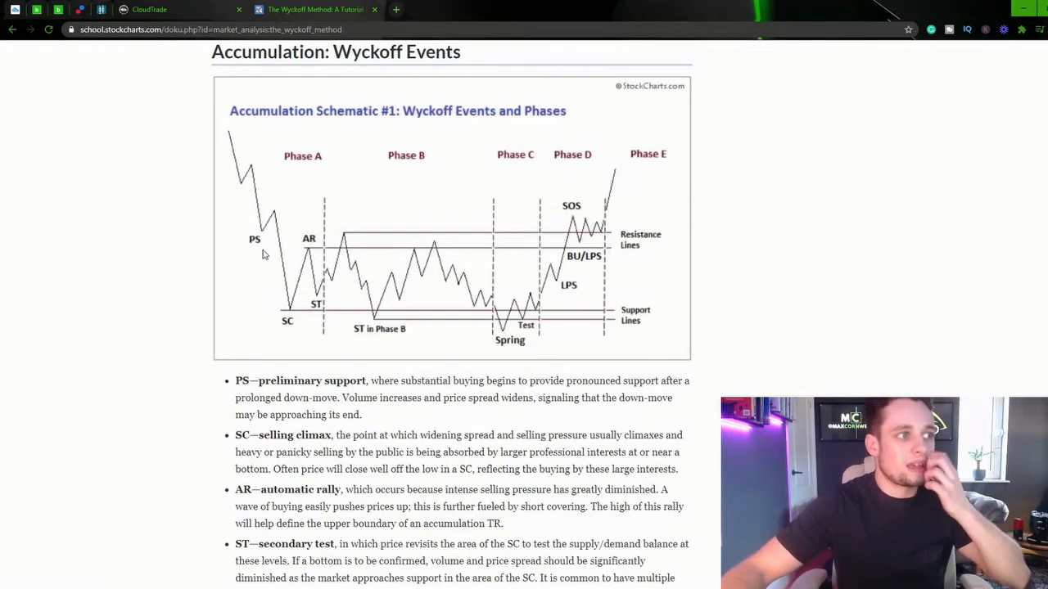
pyautogui.scroll(-3)
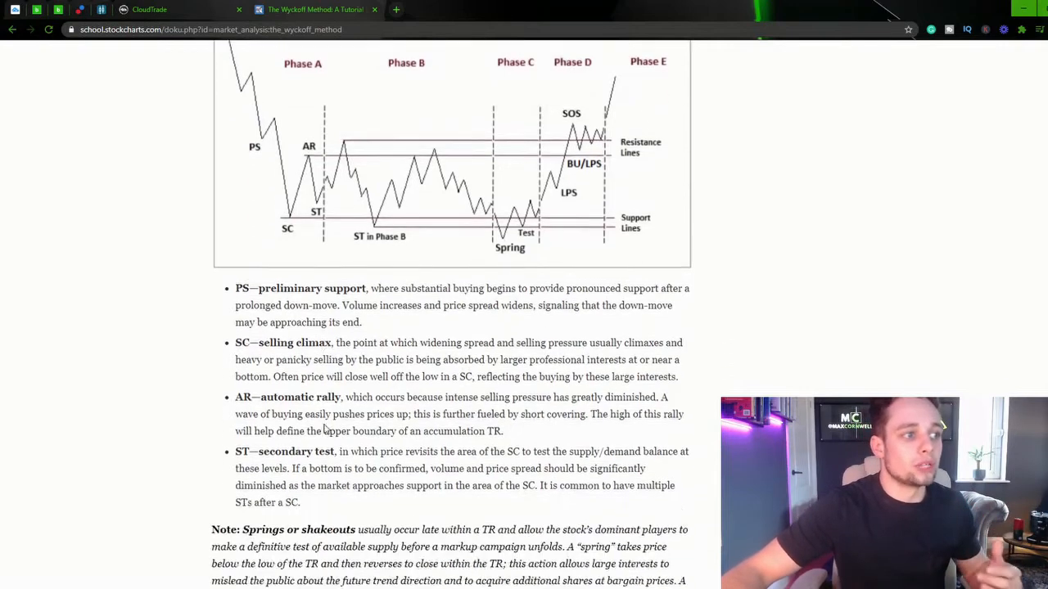
pyautogui.scroll(-3)
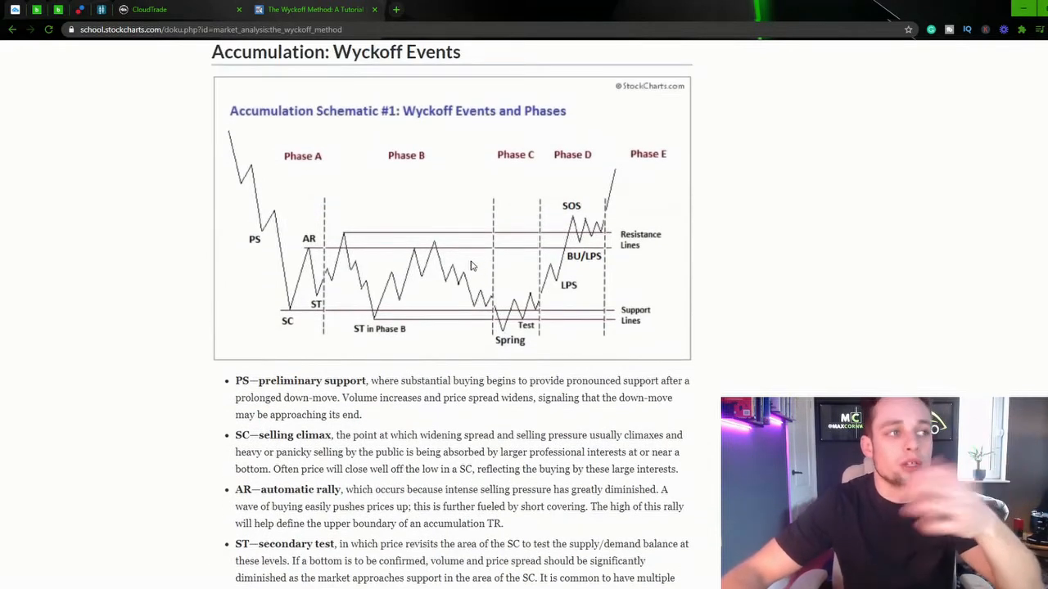
pyautogui.moveTo(476, 261)
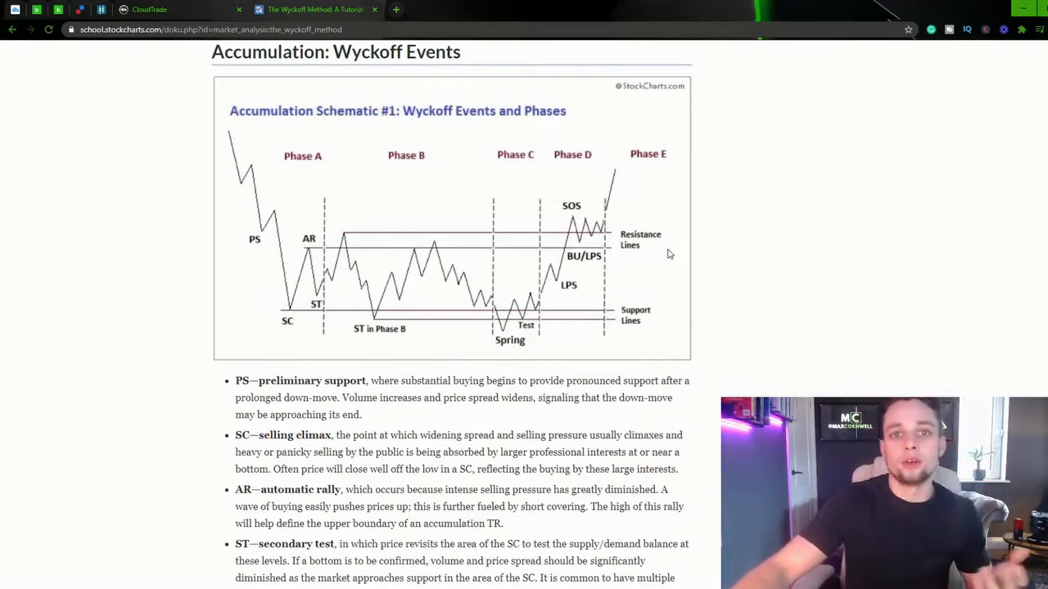
pyautogui.scroll(3)
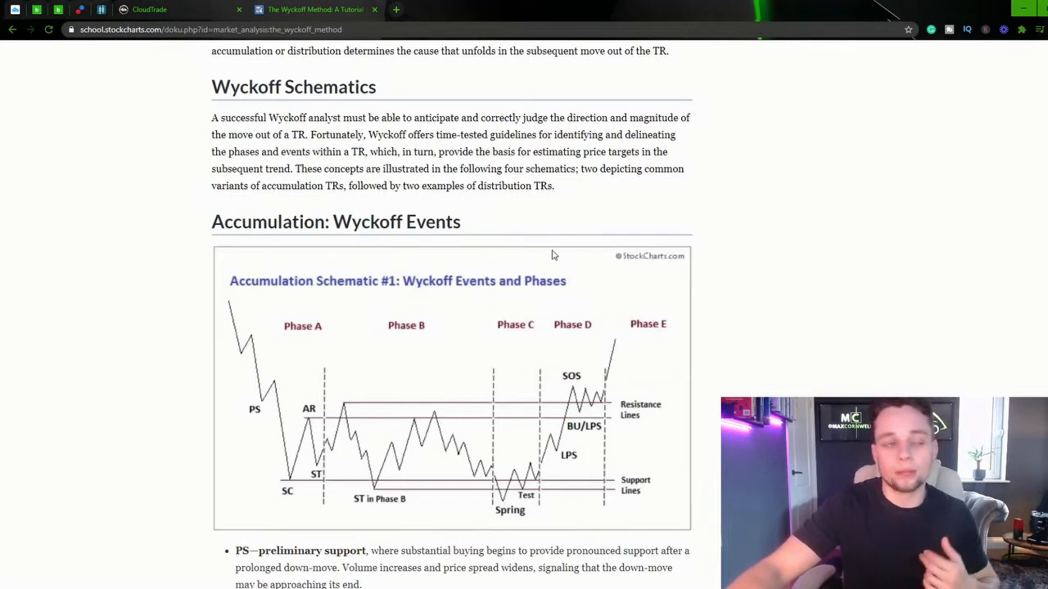
pyautogui.scroll(-3)
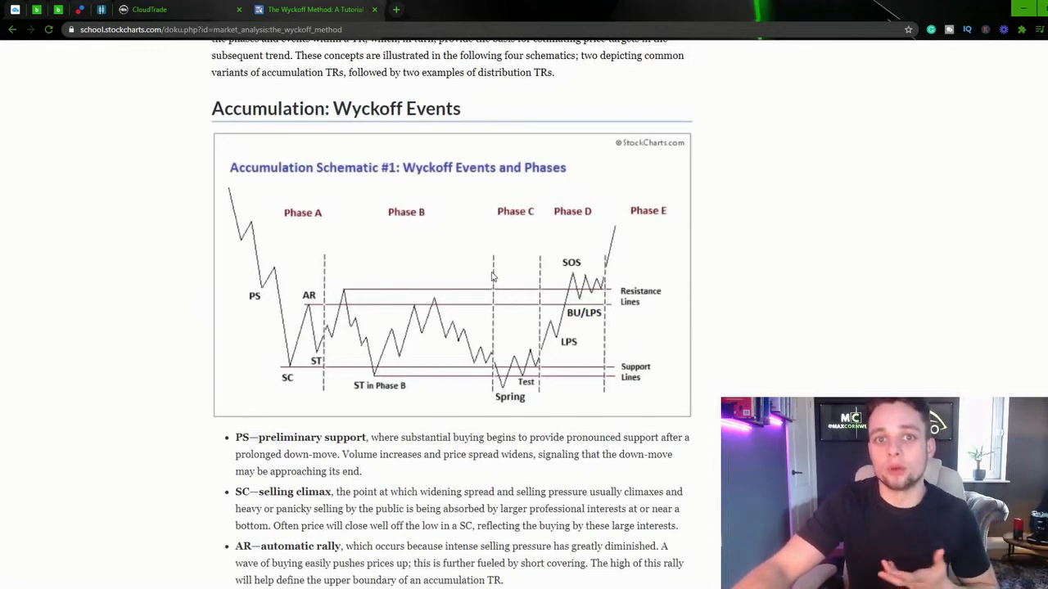
pyautogui.scroll(-3)
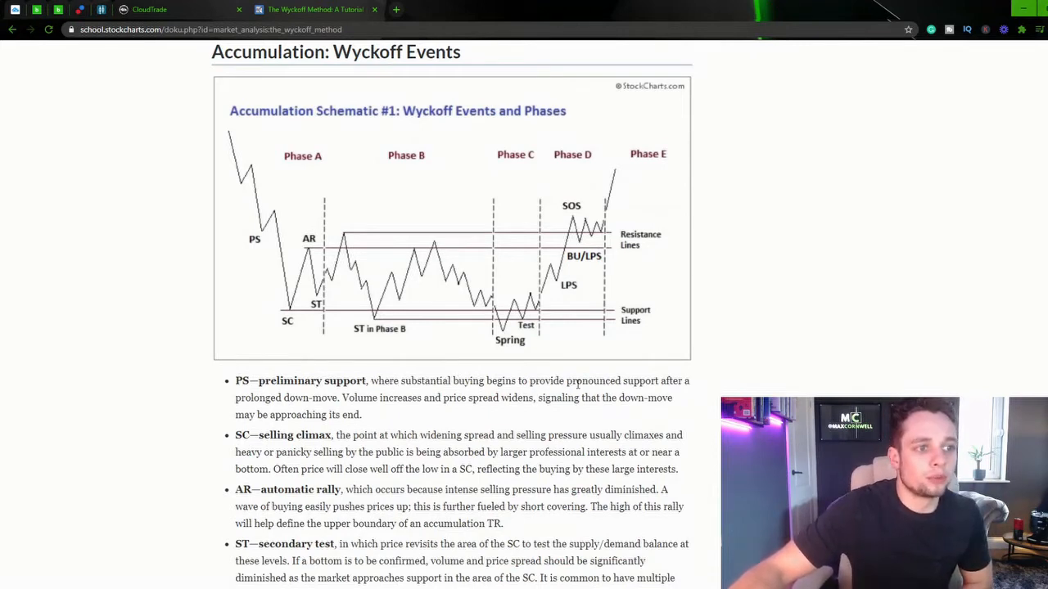
pyautogui.moveTo(232, 406)
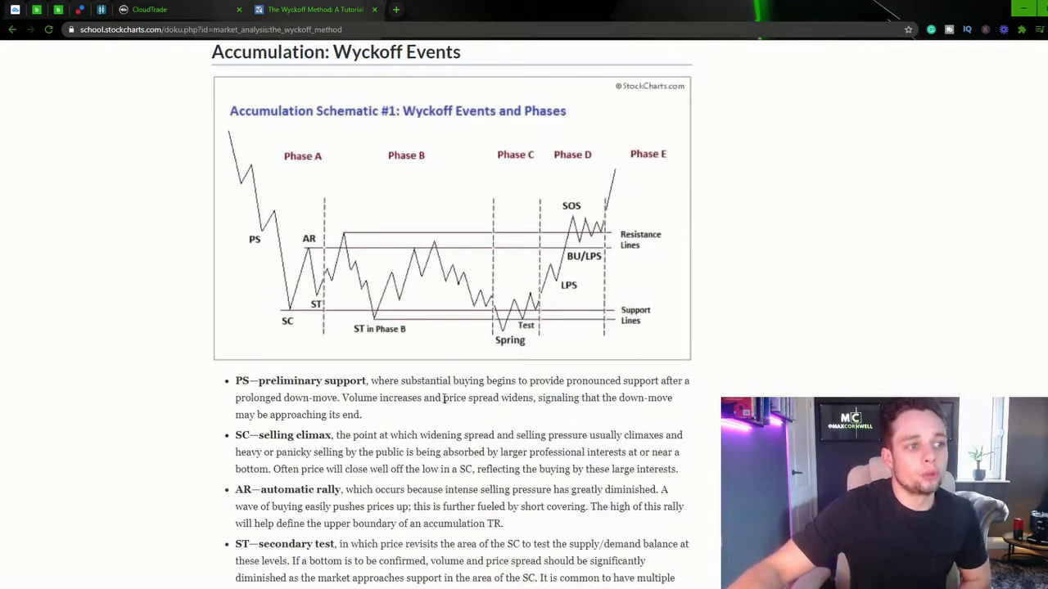
pyautogui.moveTo(555, 405)
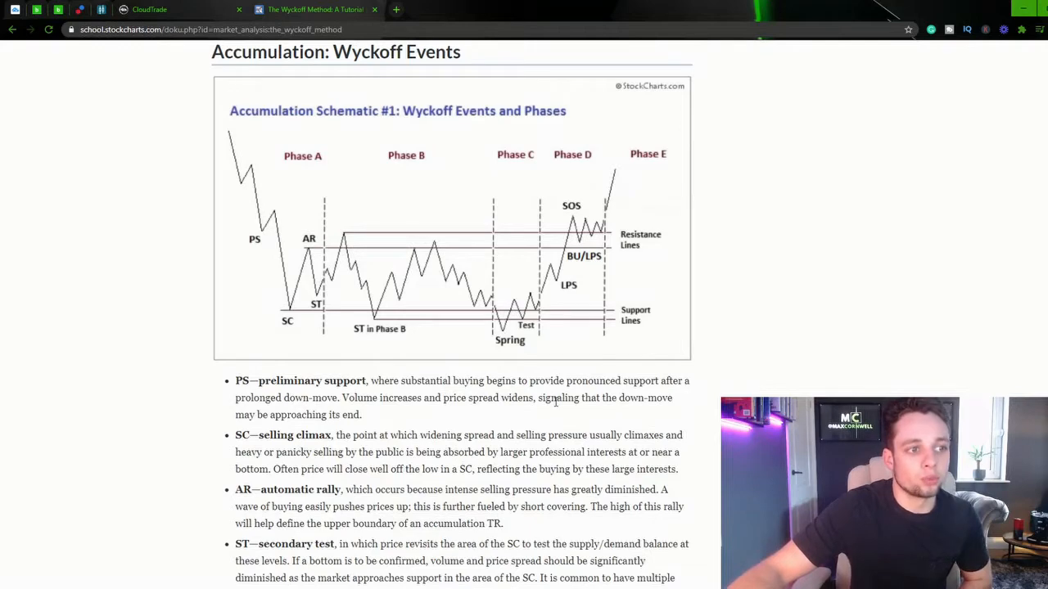
pyautogui.moveTo(626, 412)
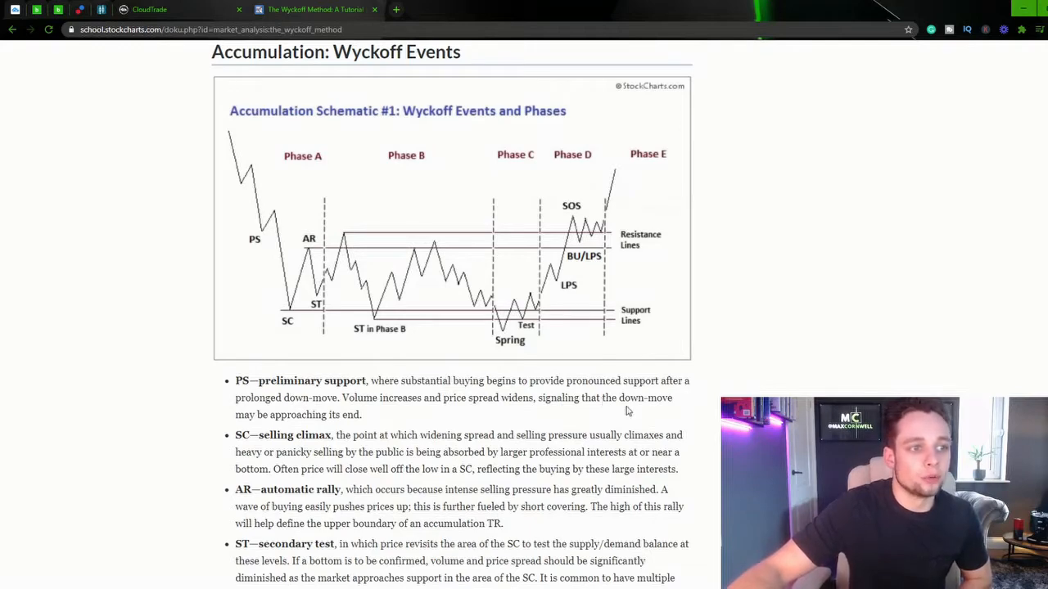
pyautogui.moveTo(263, 239)
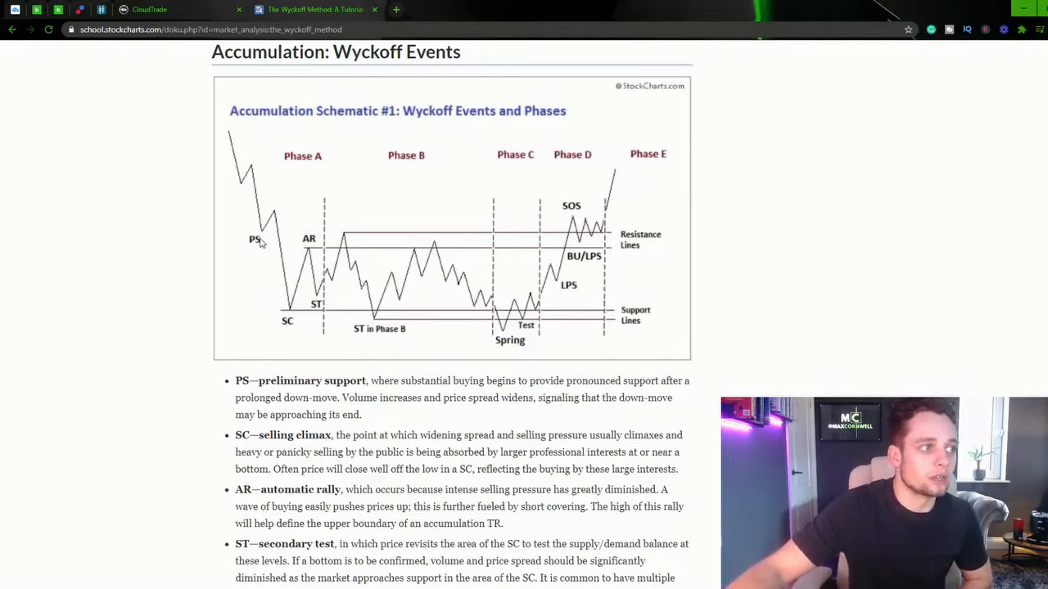
pyautogui.scroll(-3)
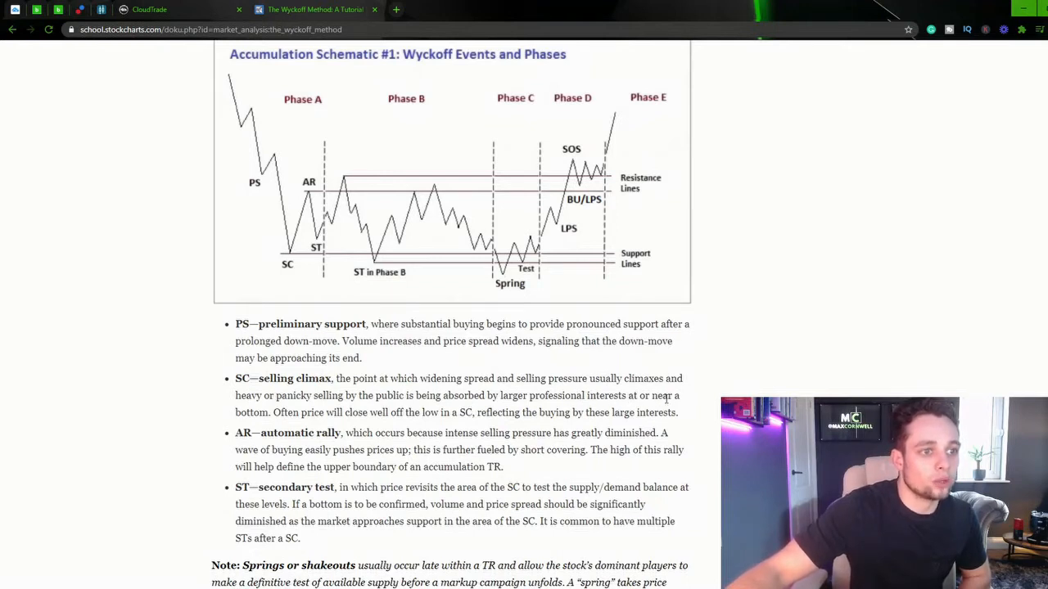
pyautogui.moveTo(240, 177)
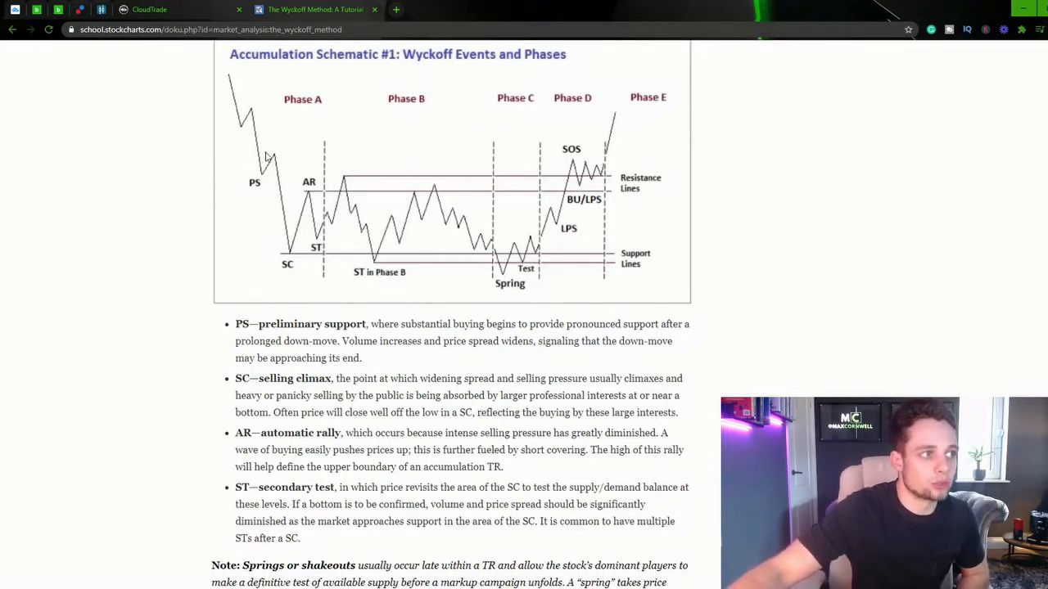
pyautogui.moveTo(310, 192)
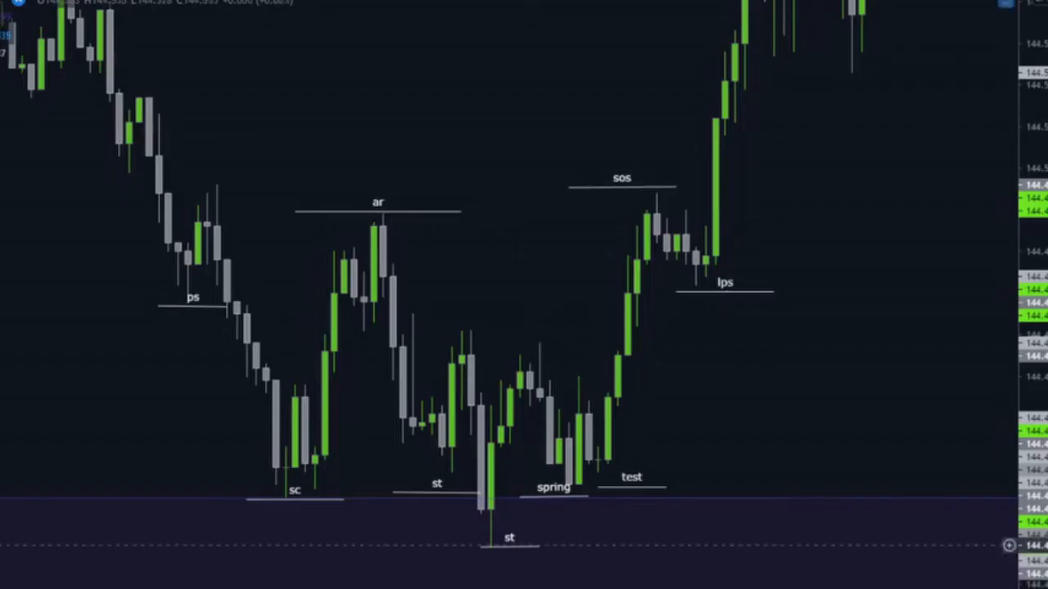
pyautogui.moveTo(139, 204)
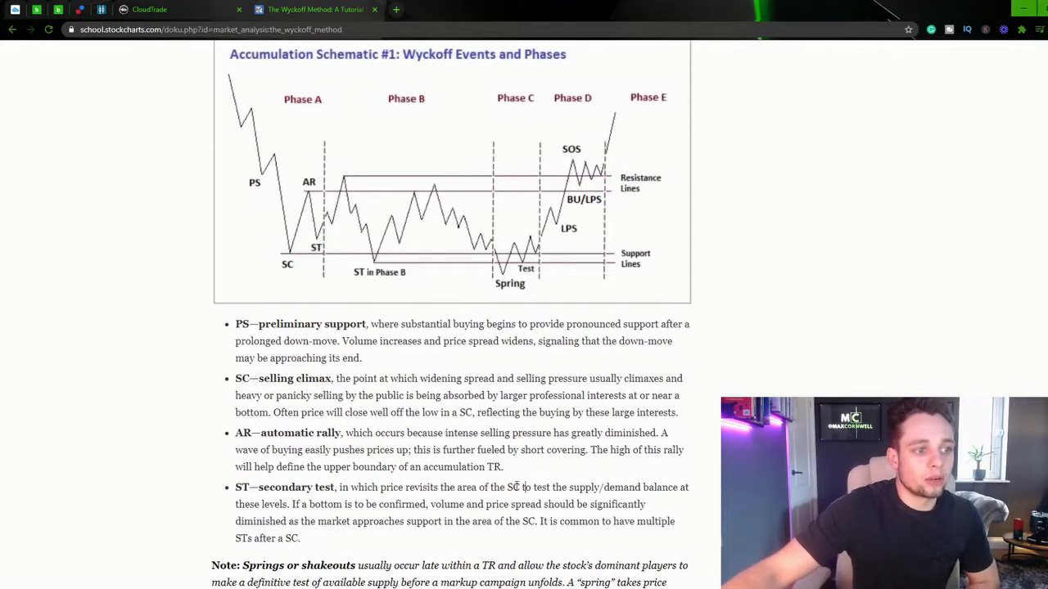
pyautogui.moveTo(607, 488)
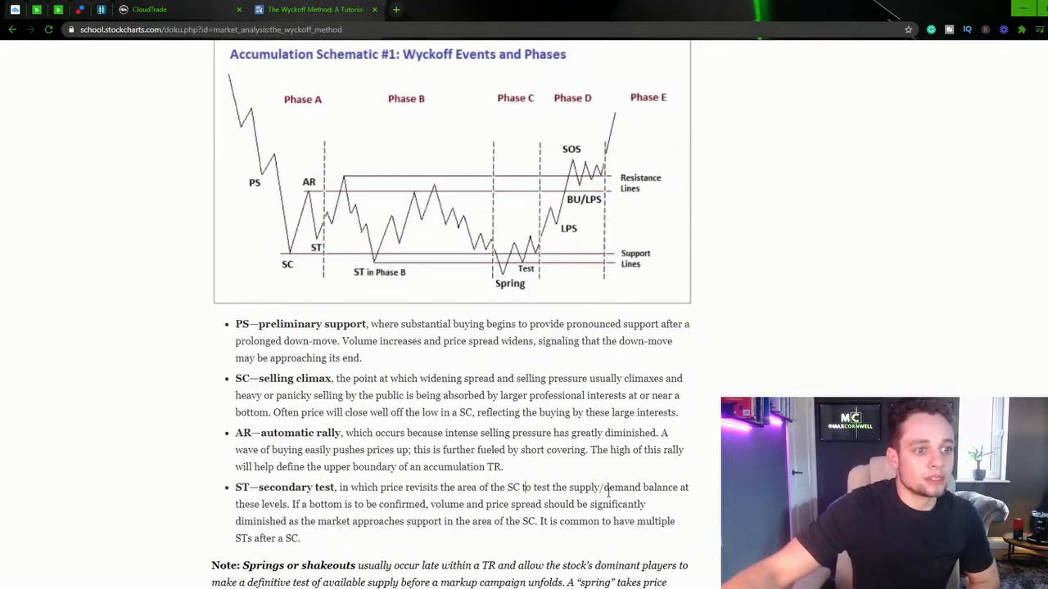
pyautogui.moveTo(255, 505)
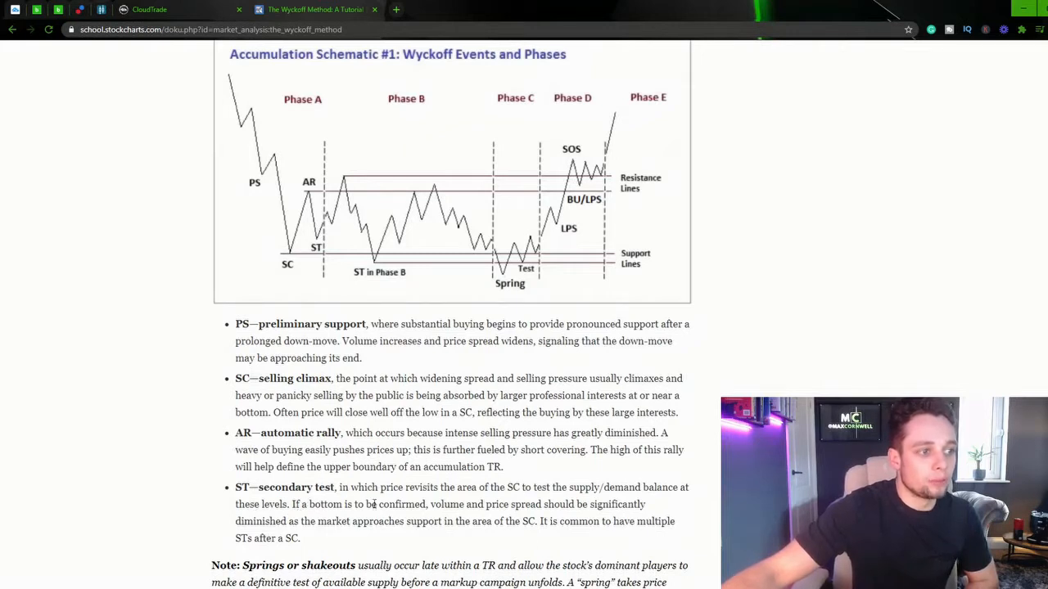
pyautogui.moveTo(495, 518)
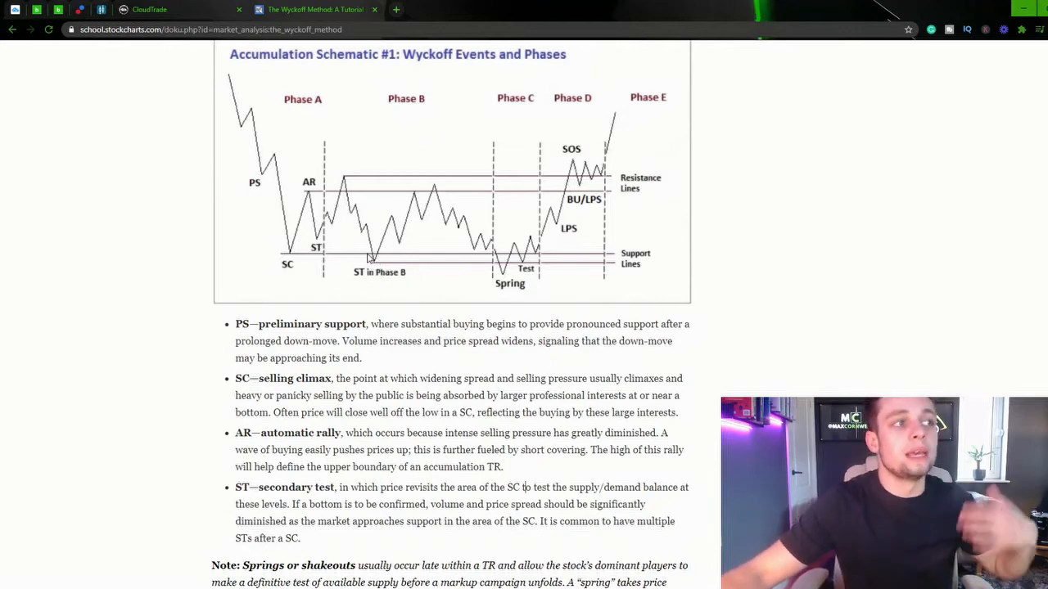
# Step: Scroll past the ST definition to the springs/shakeouts note and the Test definition
pyautogui.scroll(-3)
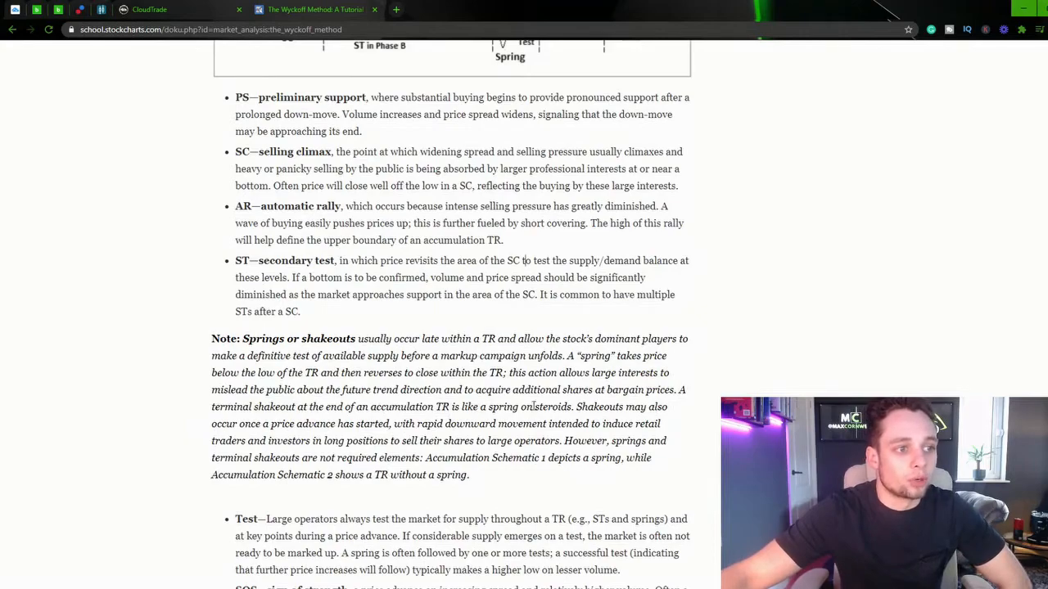
# Step: Revisit Accumulation Schematic #1, then scroll down to the Test, SOS, LPS and BU bullets
pyautogui.scroll(3)
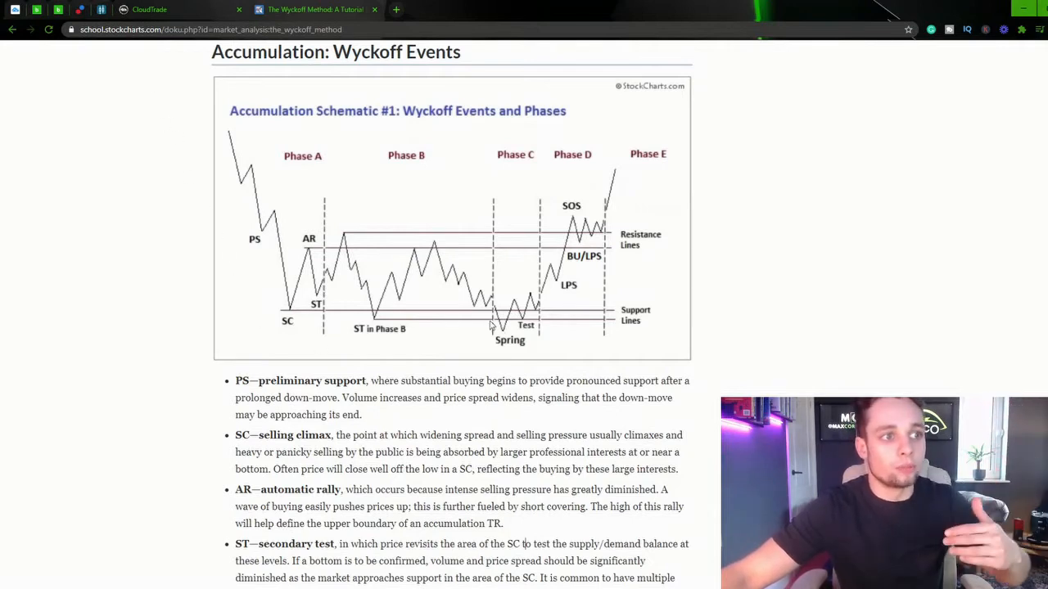
pyautogui.moveTo(461, 252)
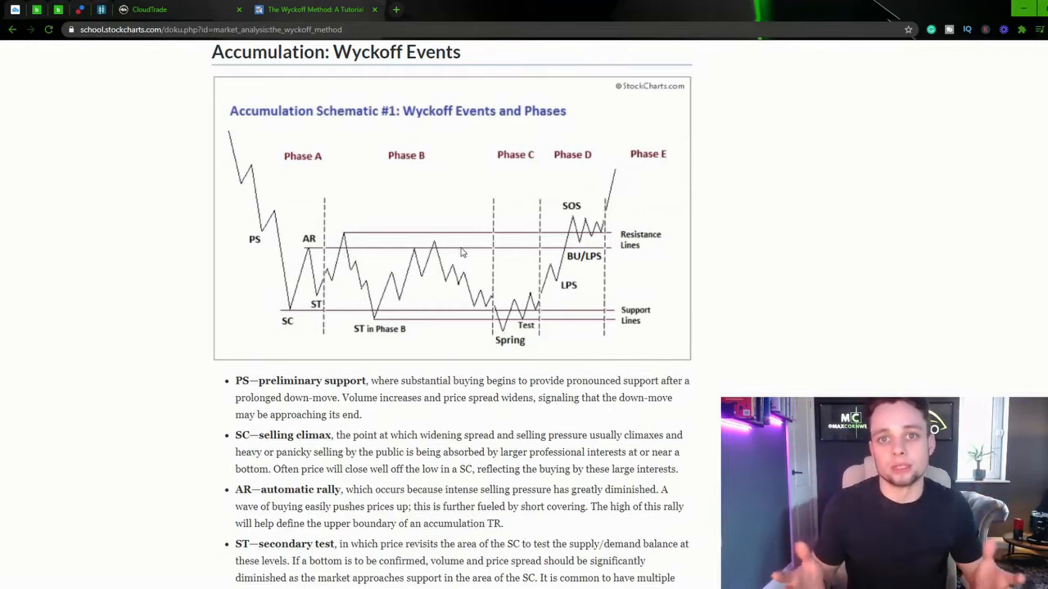
pyautogui.scroll(-3)
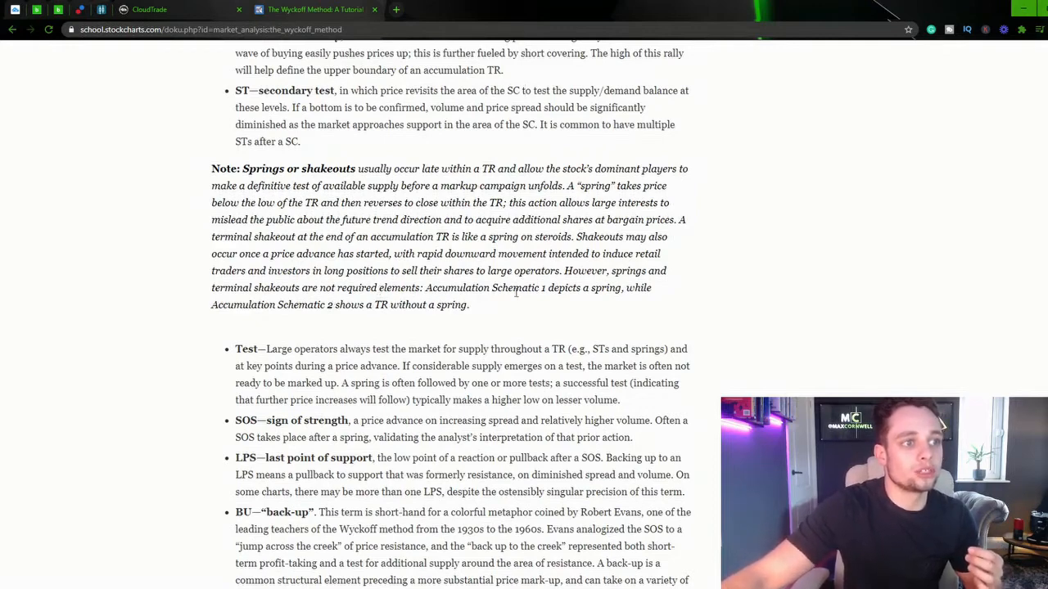
pyautogui.moveTo(279, 322)
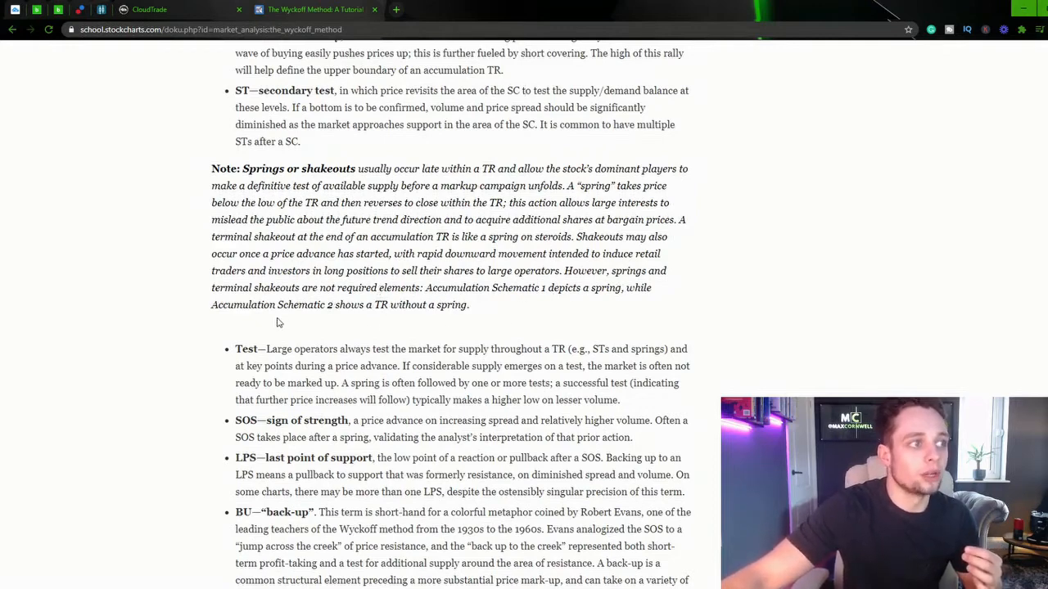
pyautogui.moveTo(347, 311)
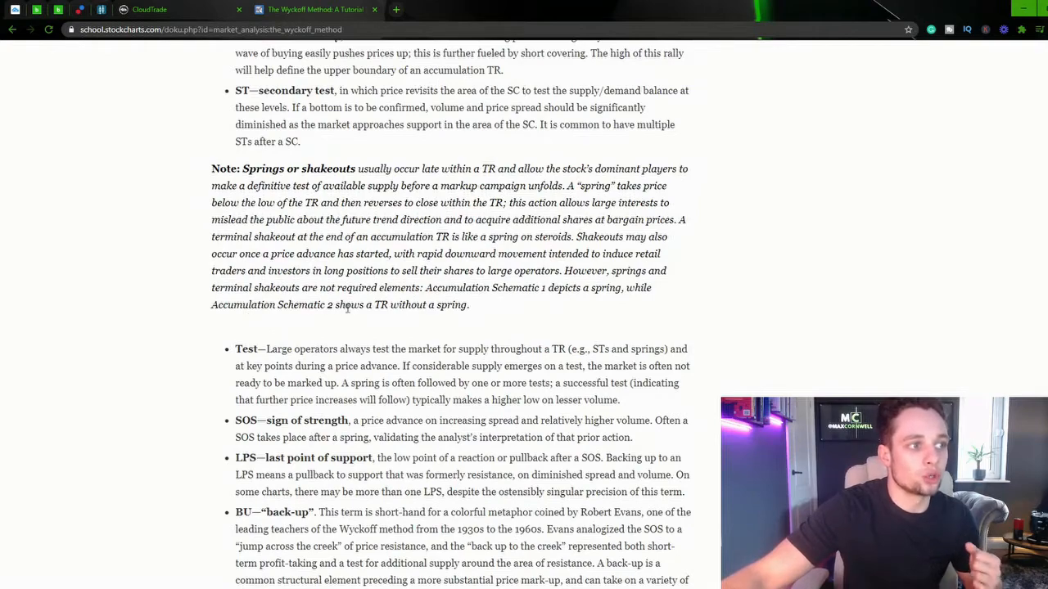
# Step: Scroll to the Accumulation: Wyckoff Phases section with Schematic #2 and Phase A
pyautogui.scroll(-3)
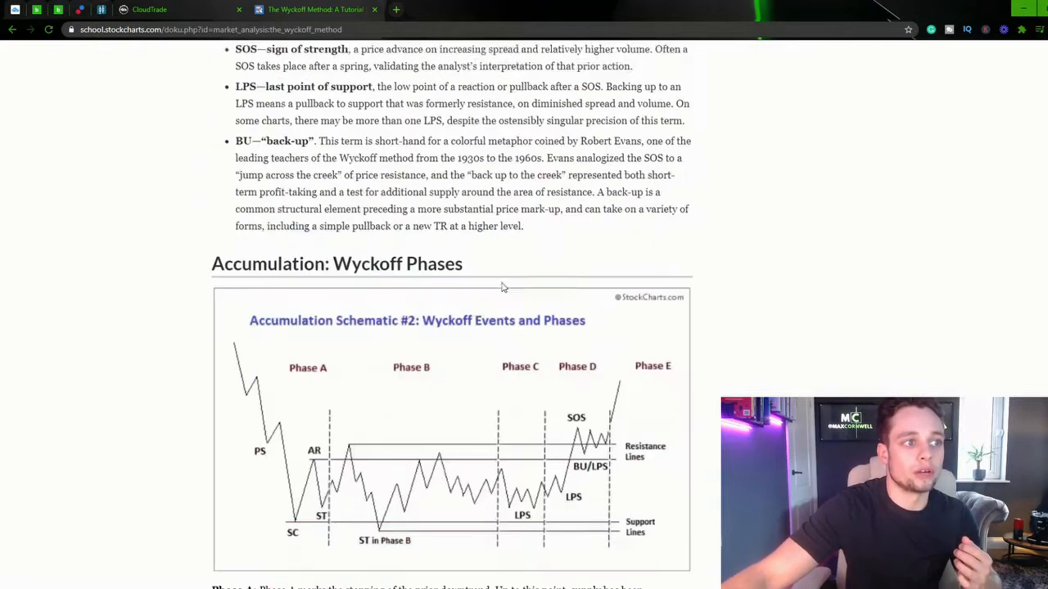
pyautogui.scroll(-3)
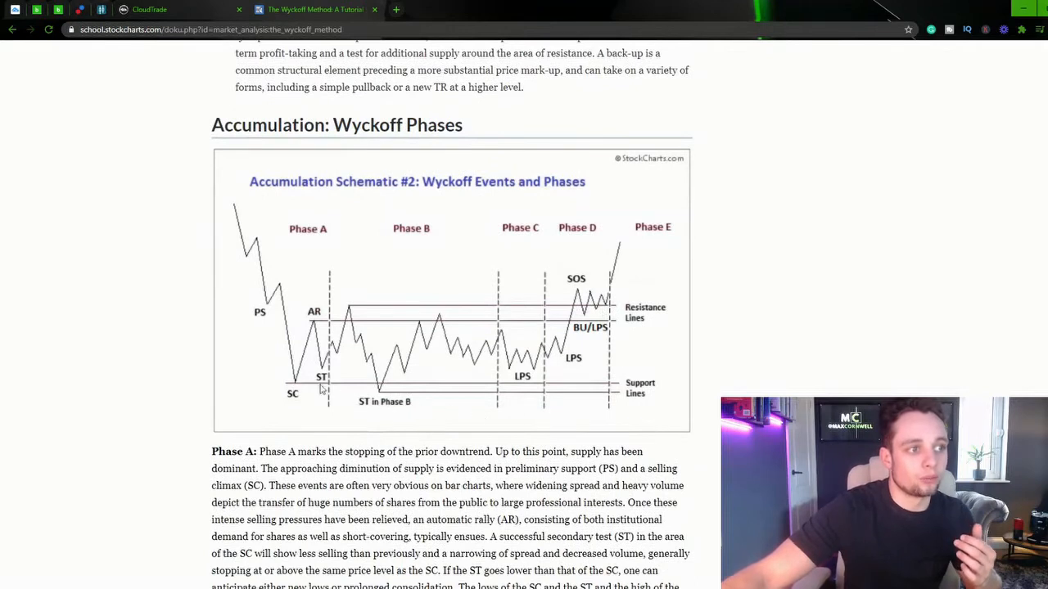
pyautogui.moveTo(538, 394)
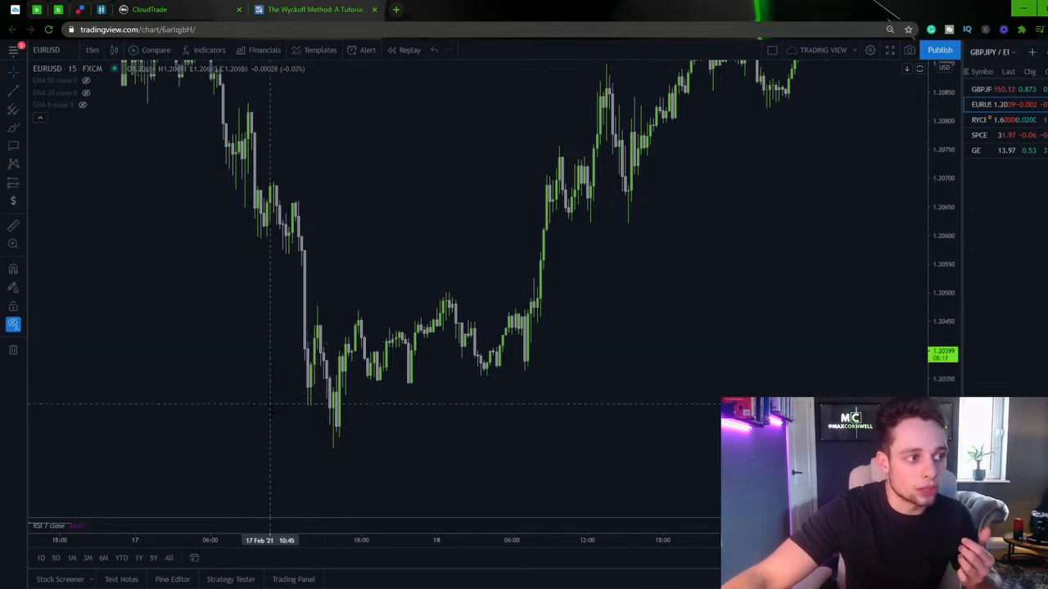
pyautogui.moveTo(333, 362)
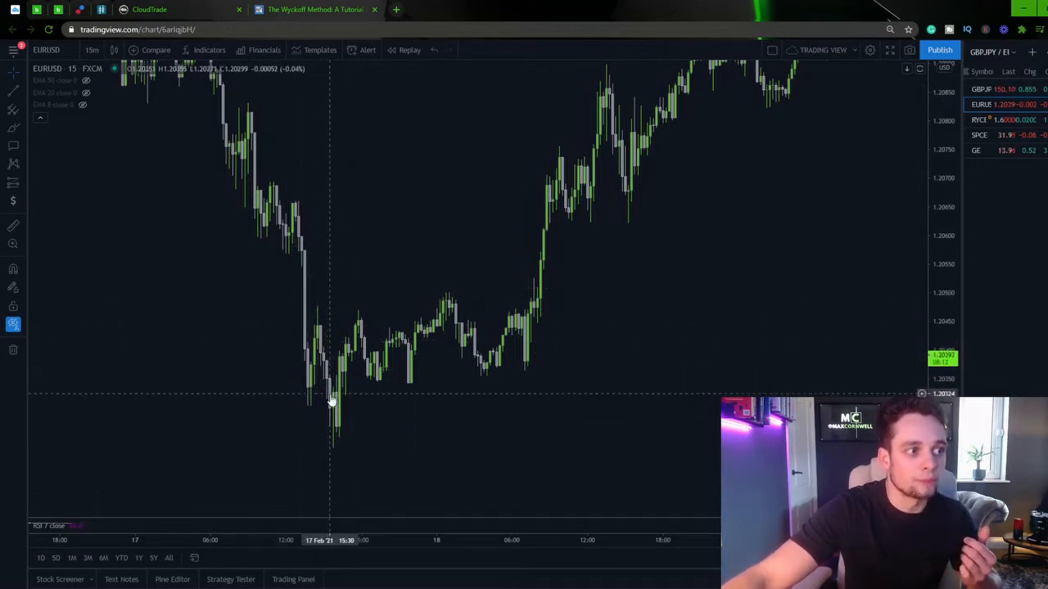
pyautogui.moveTo(545, 379)
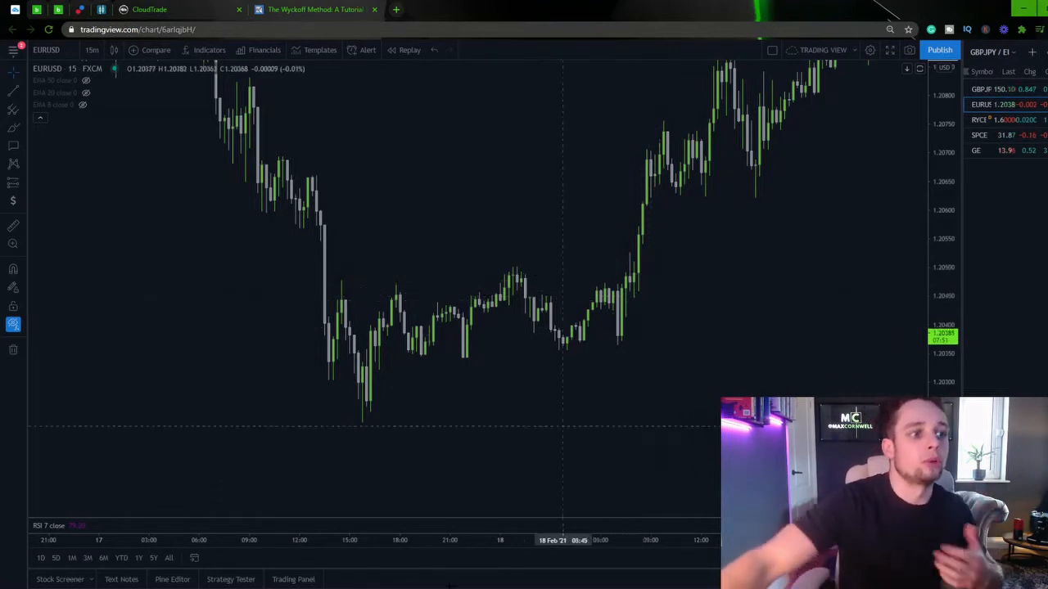
# Step: Drag the EURUSD 15m chart left to view the later rally and pullback
pyautogui.moveTo(562, 253); pyautogui.dragTo(510, 253)
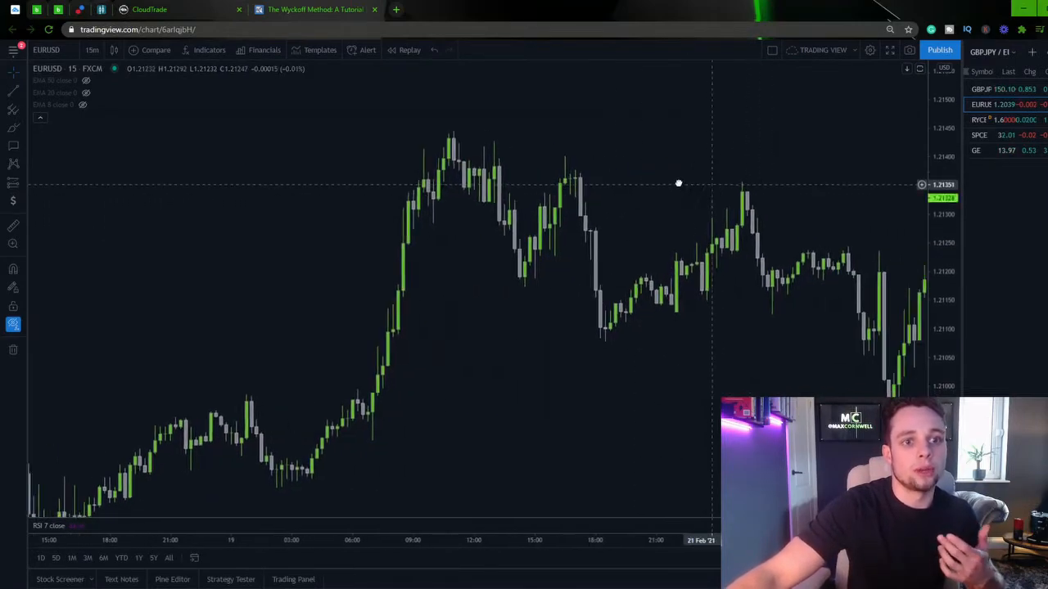
pyautogui.click(321, 9)
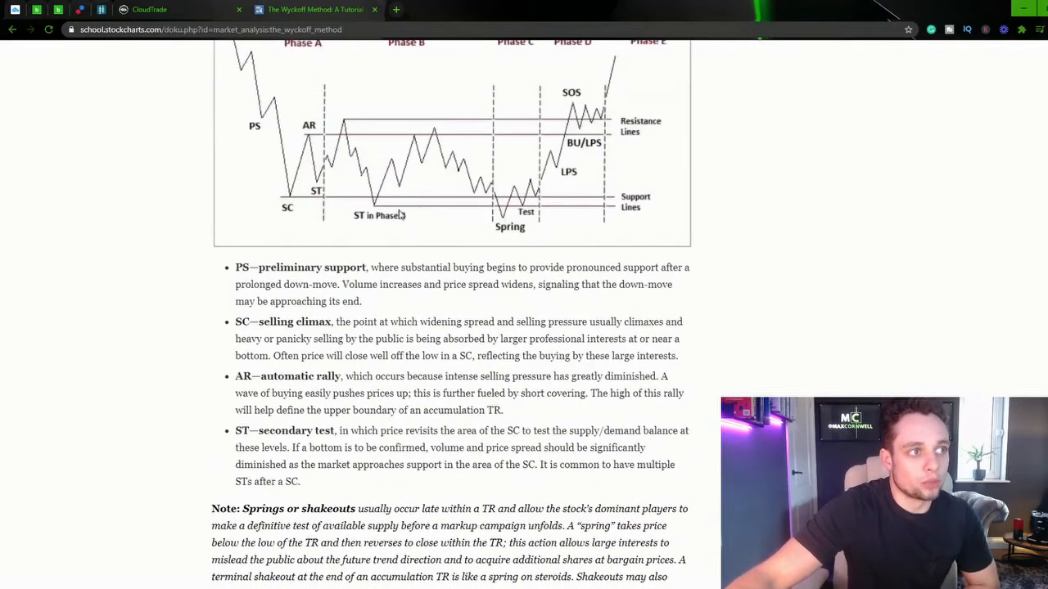
# Step: Scroll up to Schematic #1, then down to the Test through BU definitions
pyautogui.scroll(3)
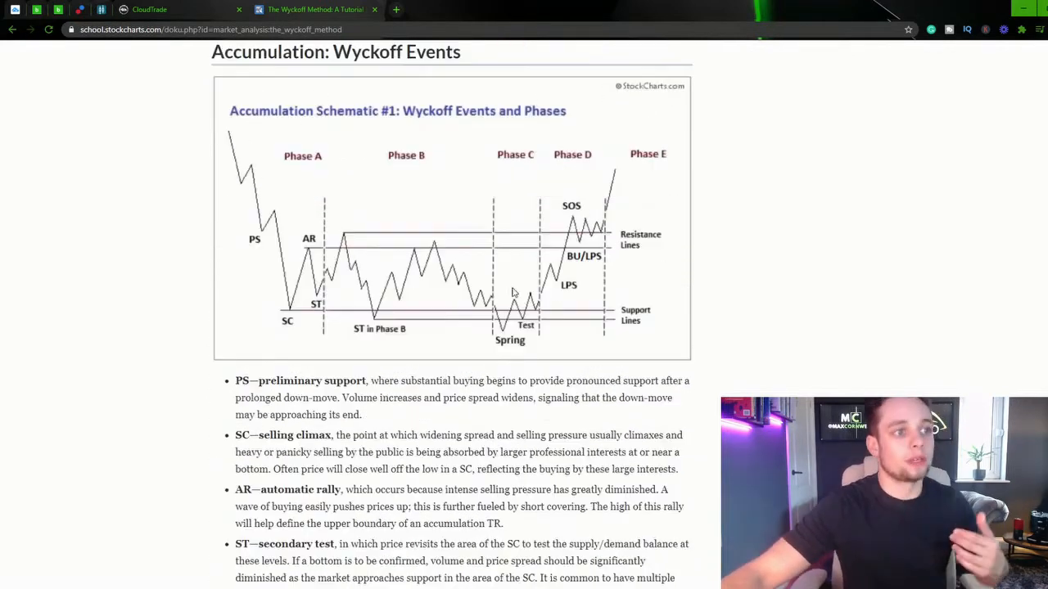
pyautogui.moveTo(505, 350)
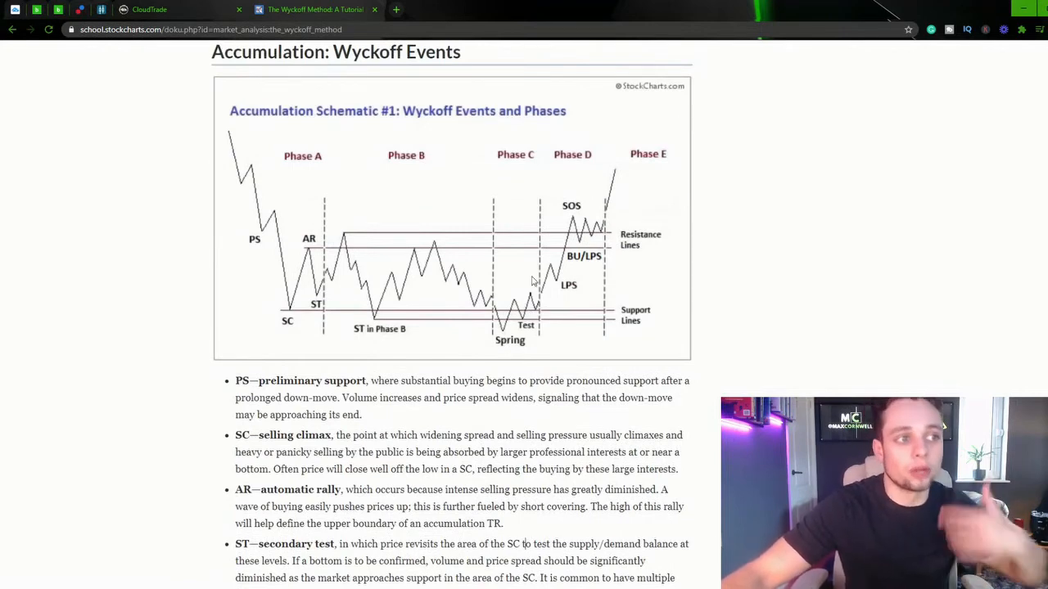
pyautogui.scroll(-3)
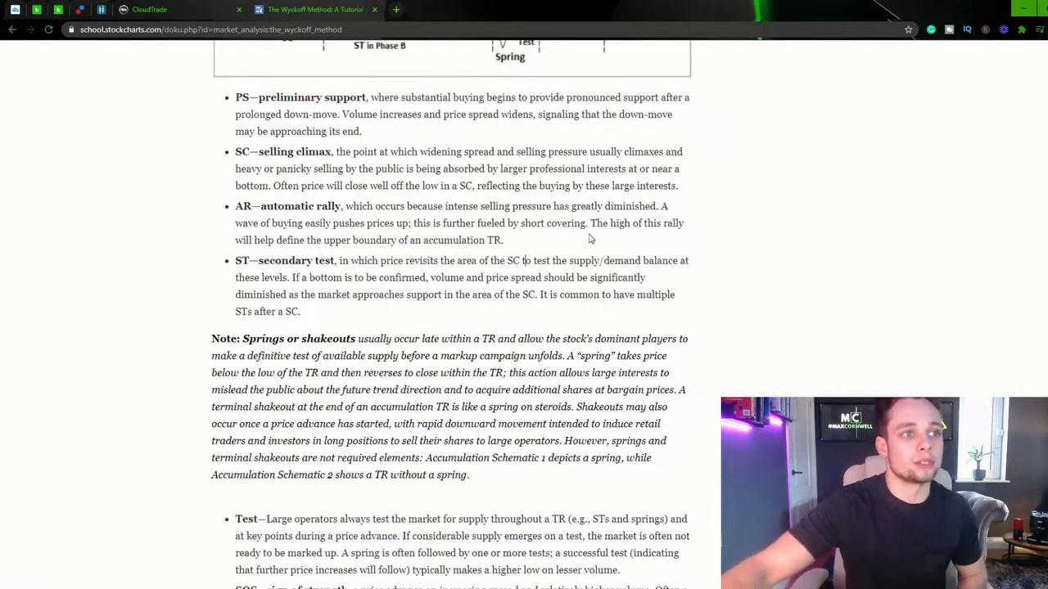
pyautogui.scroll(-3)
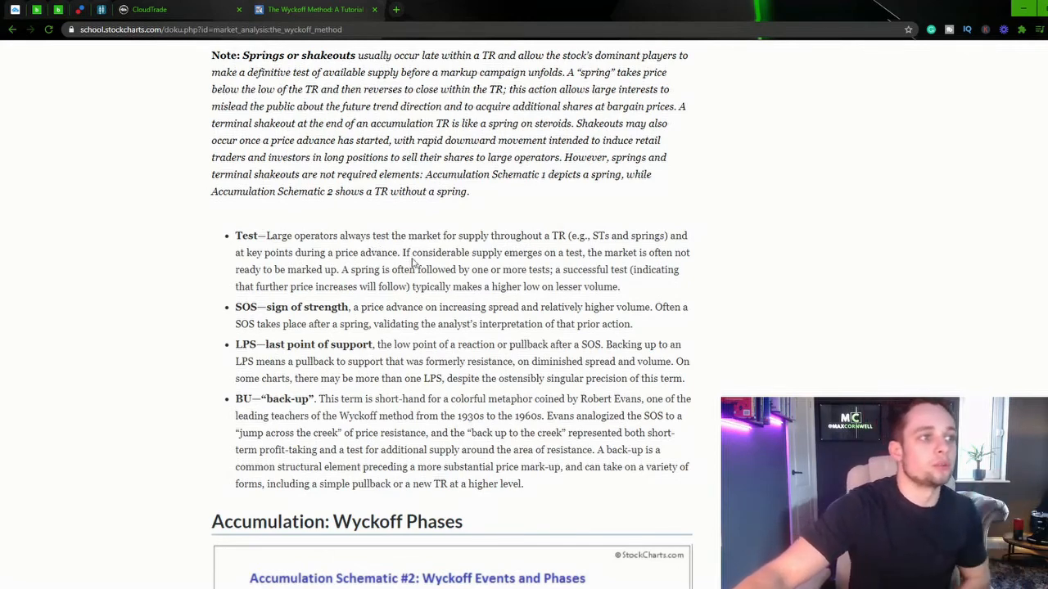
pyautogui.moveTo(550, 256)
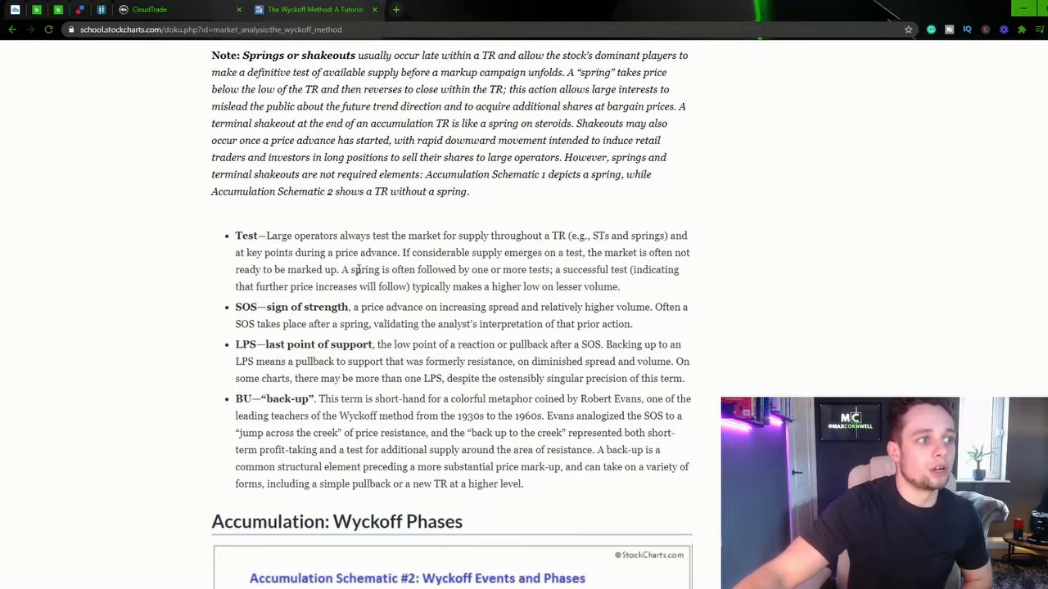
pyautogui.moveTo(540, 281)
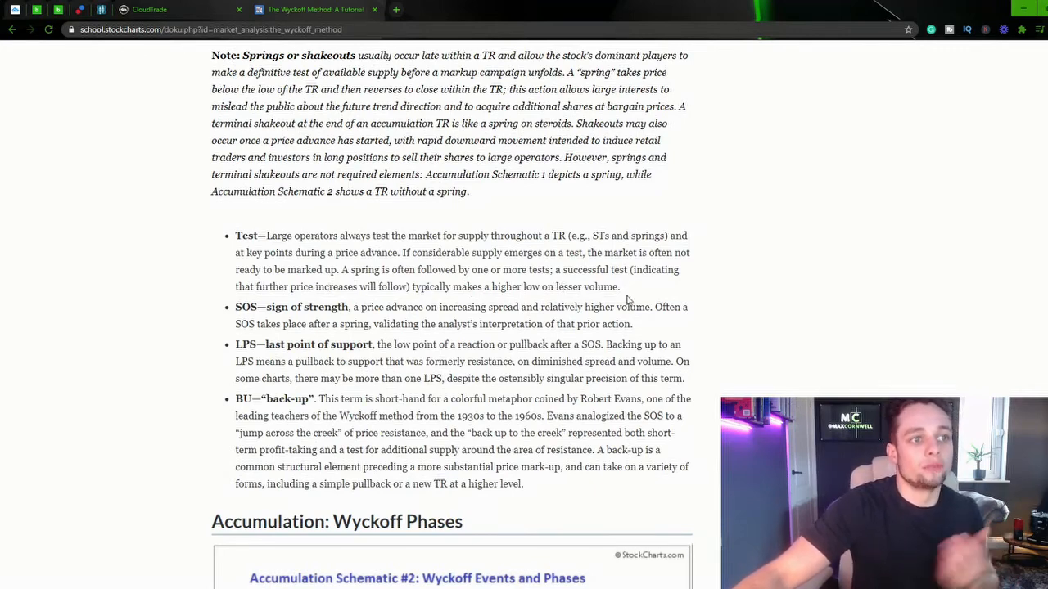
# Step: Compare Accumulation Schematic #1 with its Test, SOS, LPS and BU definitions
pyautogui.scroll(-3)
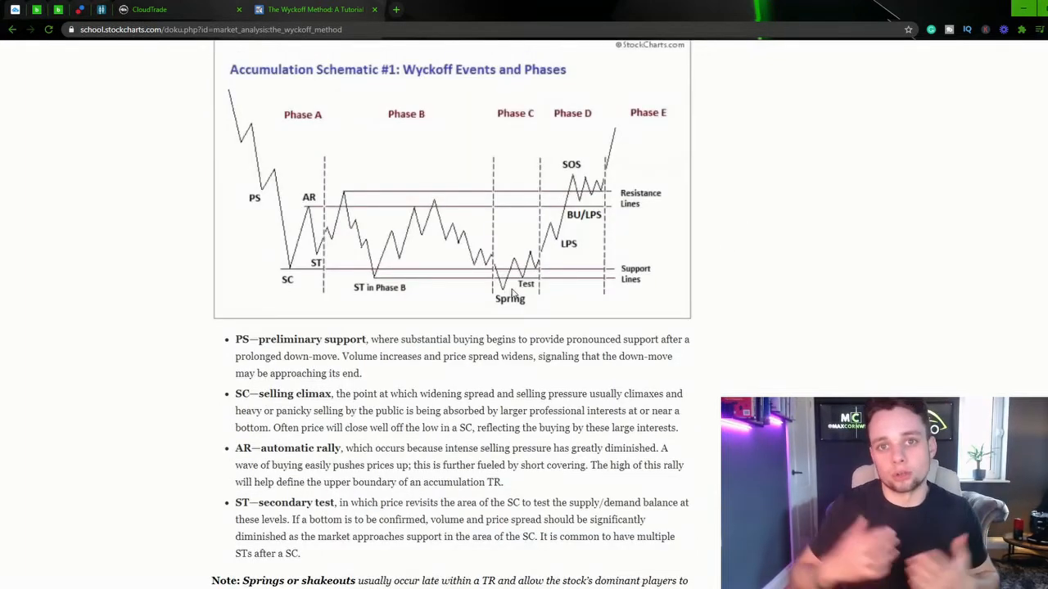
pyautogui.scroll(3)
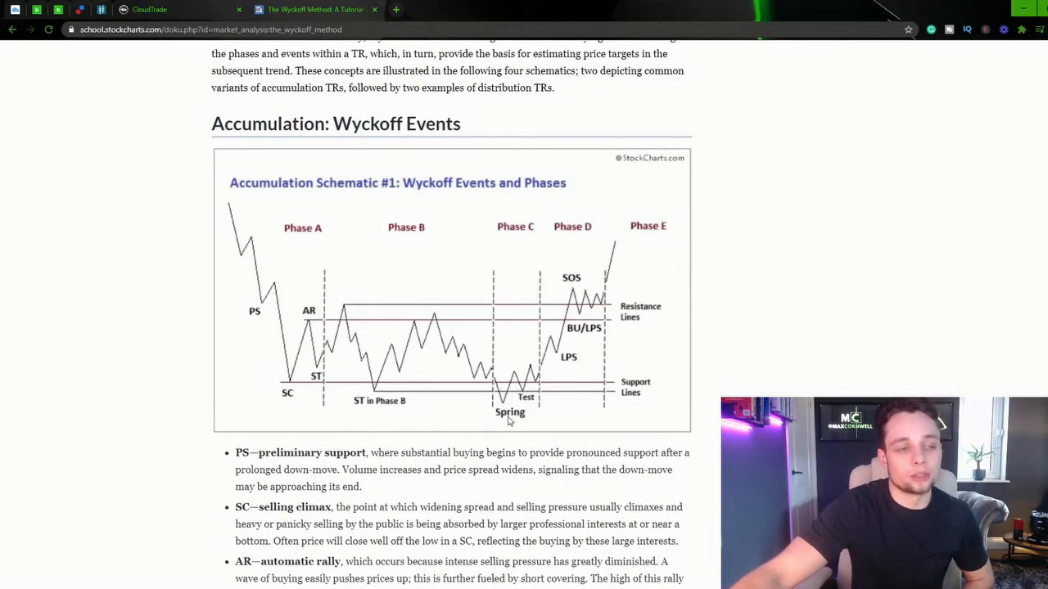
pyautogui.scroll(-3)
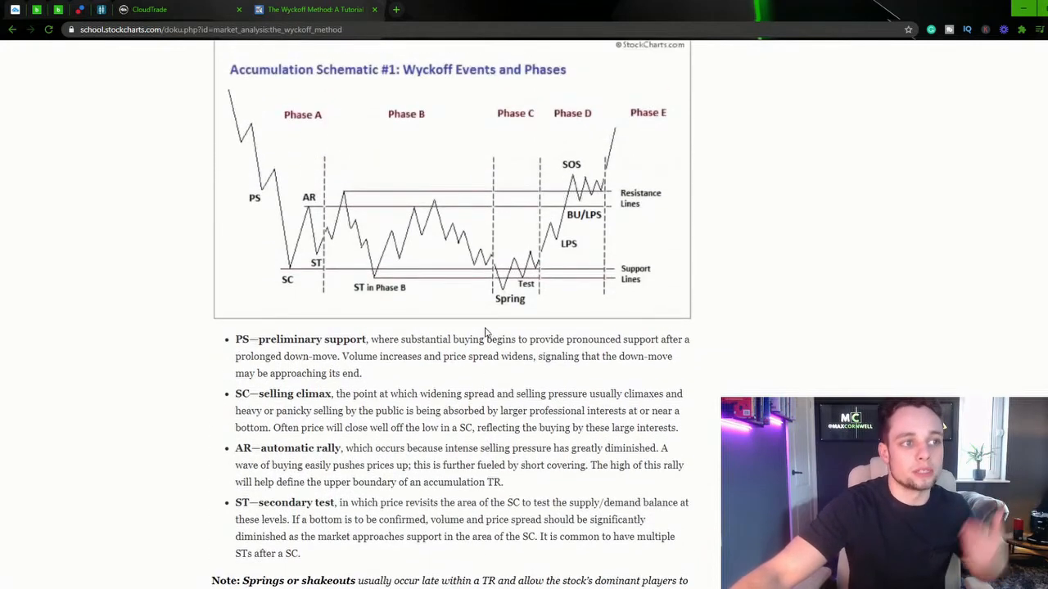
pyautogui.scroll(-3)
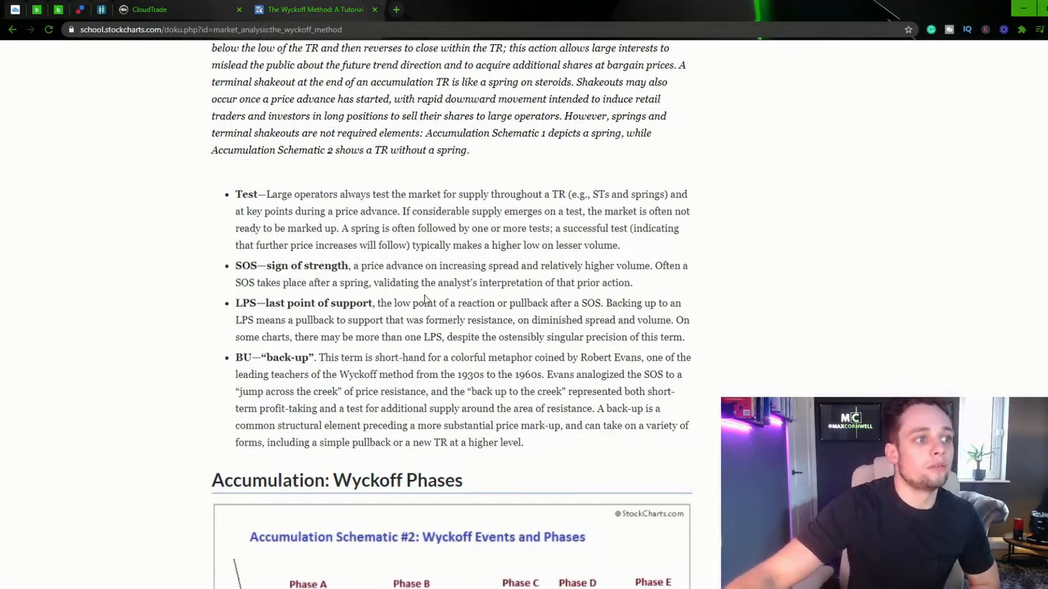
pyautogui.moveTo(550, 282)
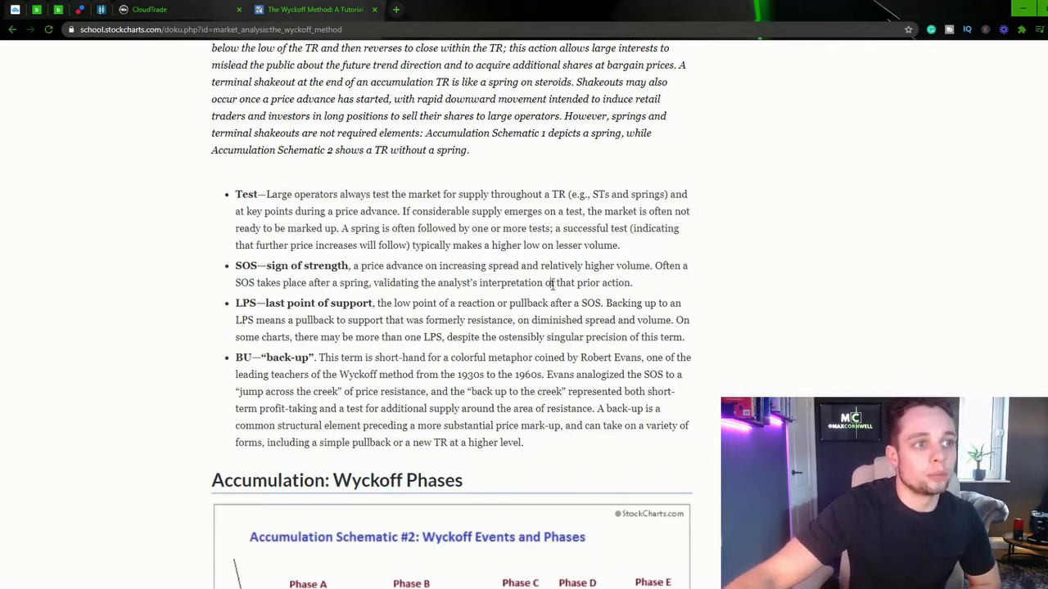
pyautogui.scroll(3)
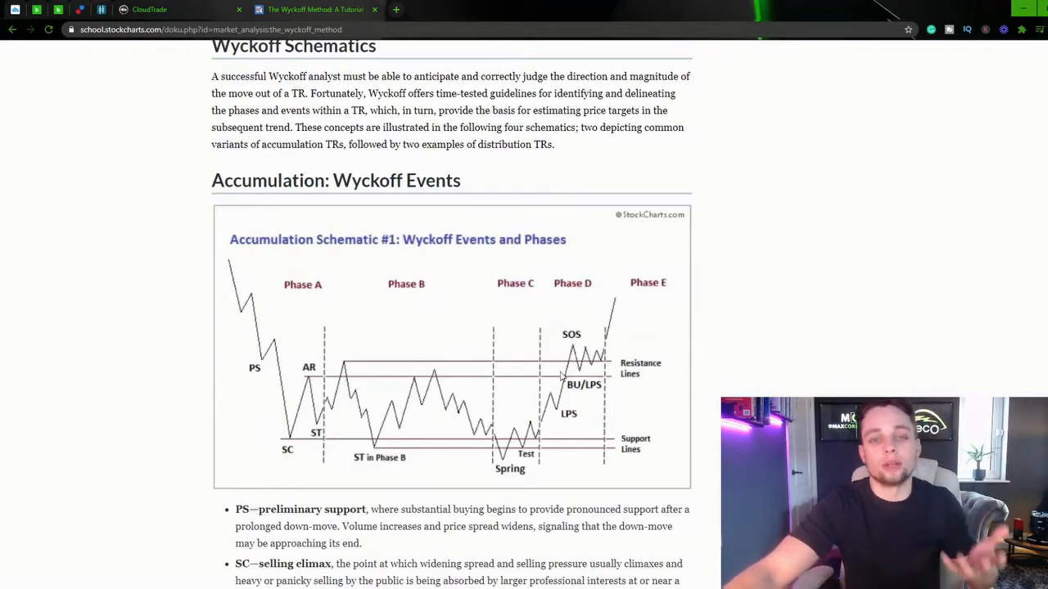
pyautogui.scroll(-3)
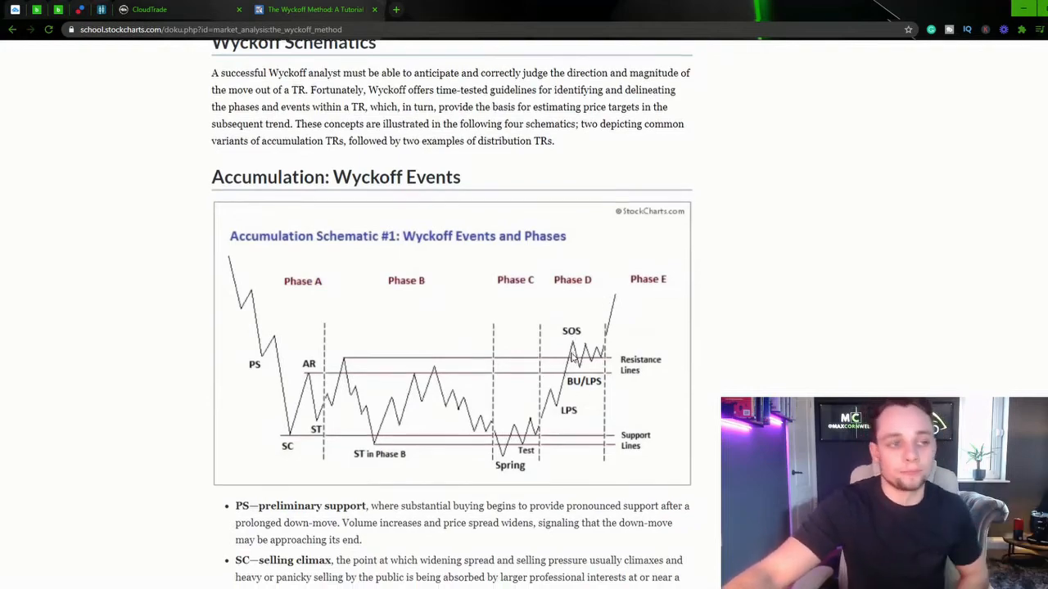
pyautogui.scroll(-3)
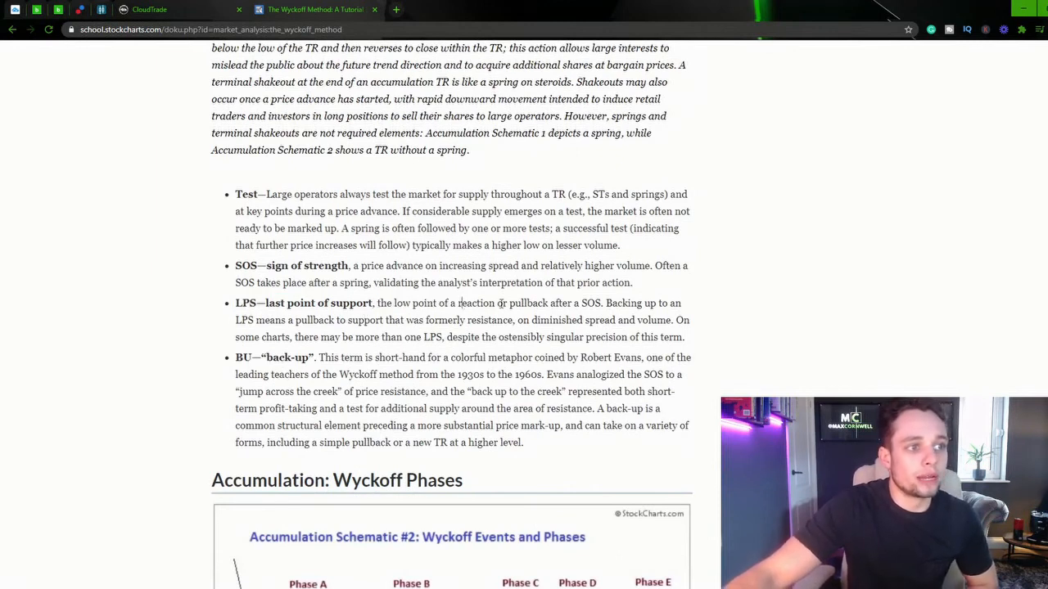
pyautogui.moveTo(605, 306)
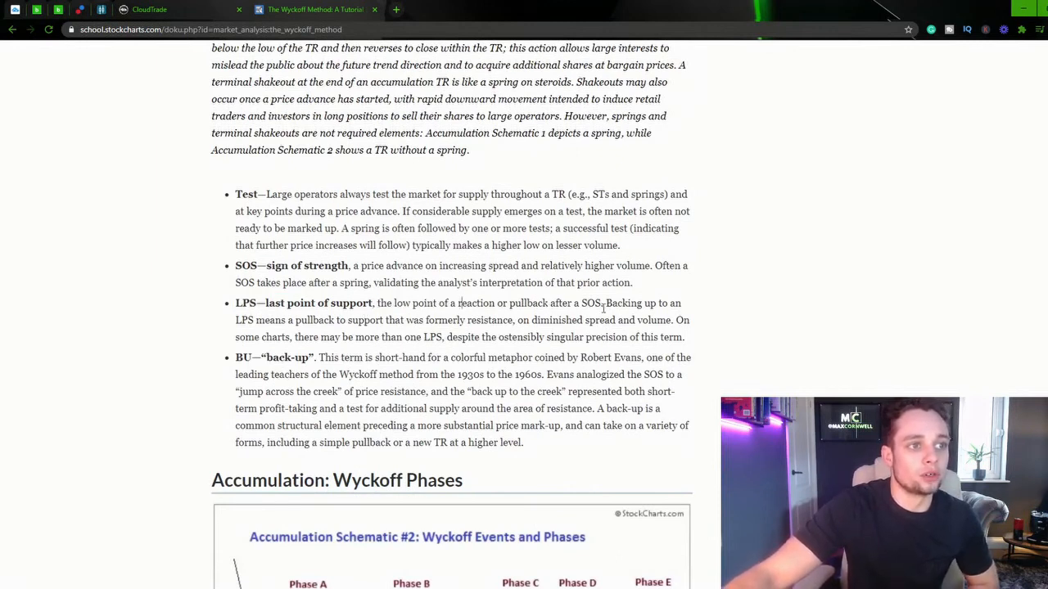
pyautogui.moveTo(262, 330)
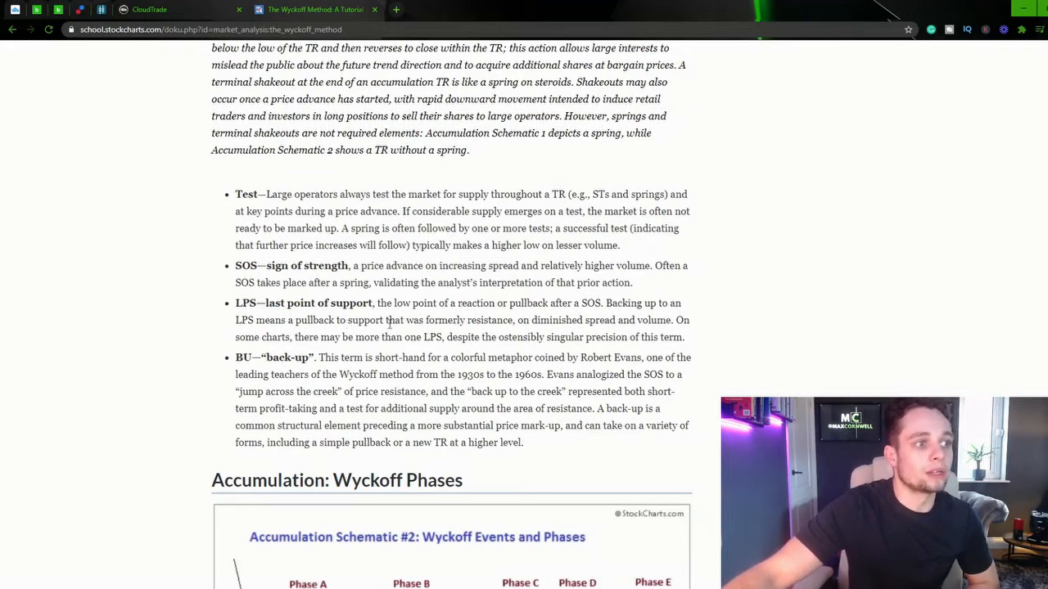
pyautogui.moveTo(546, 321)
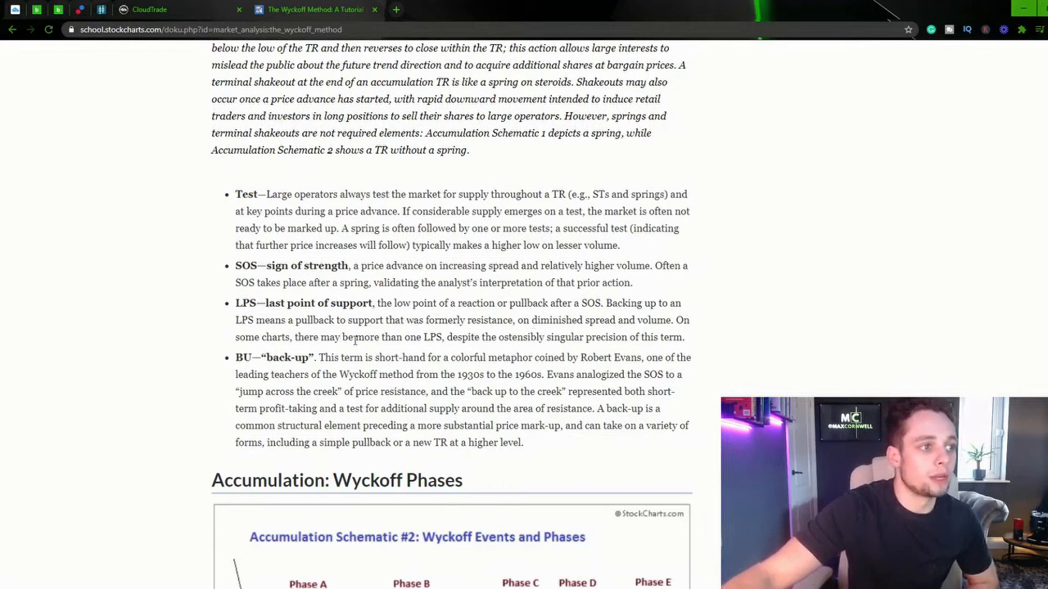
pyautogui.moveTo(444, 345)
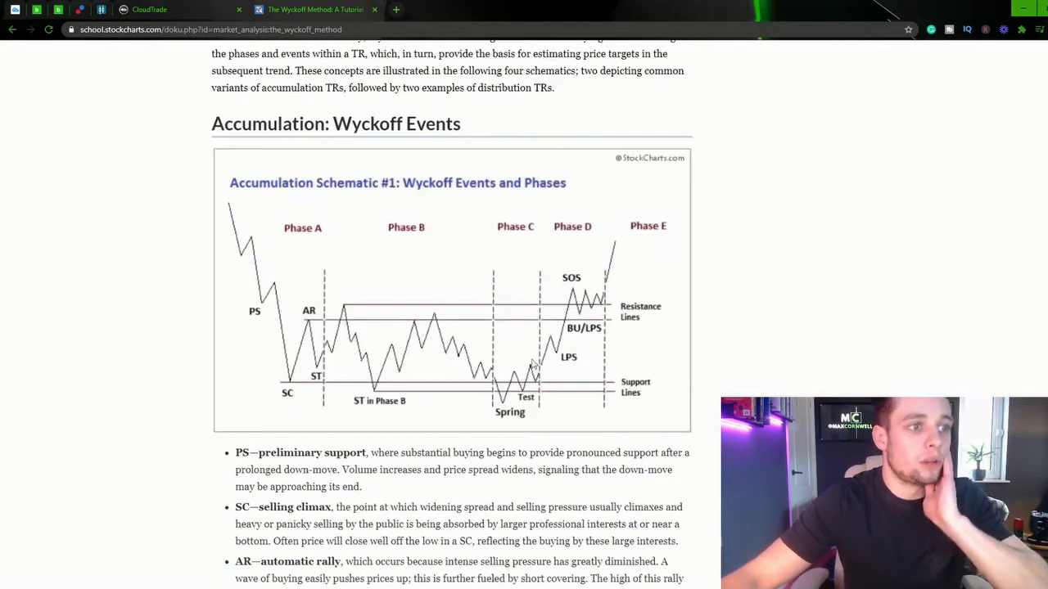
pyautogui.moveTo(548, 352)
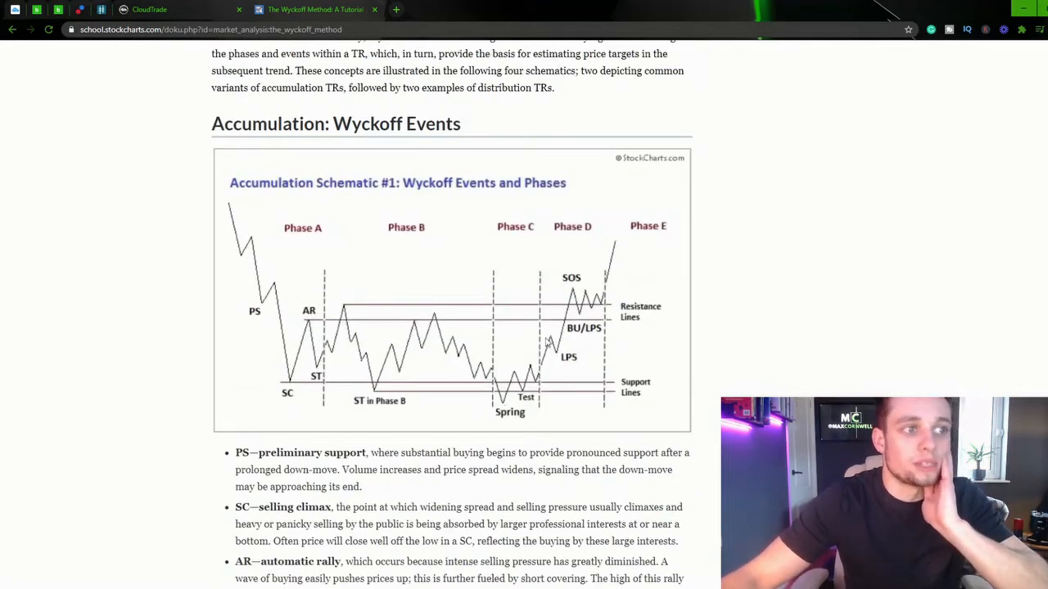
pyautogui.scroll(-3)
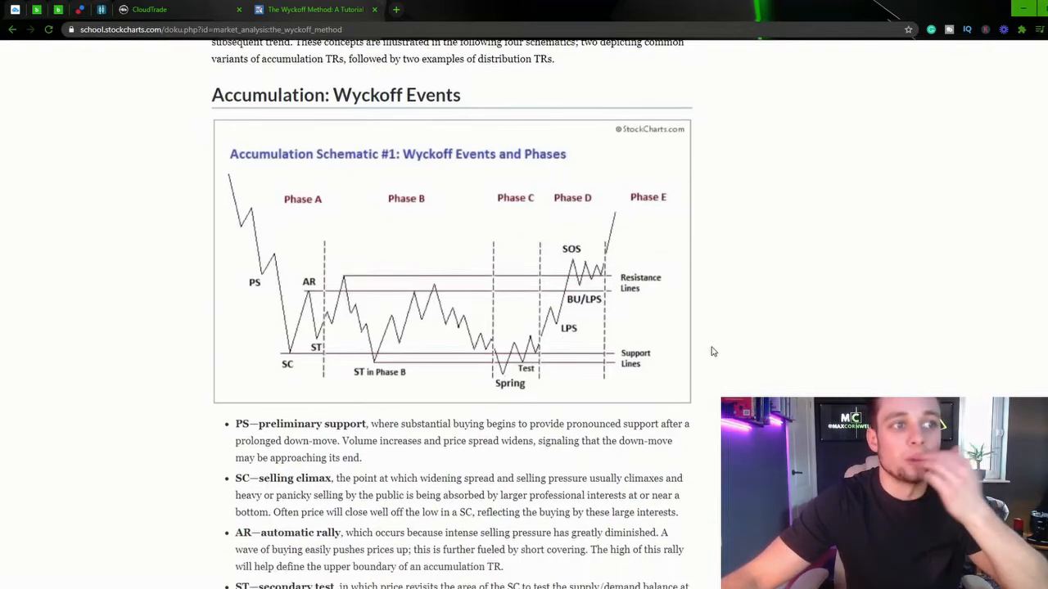
pyautogui.scroll(-3)
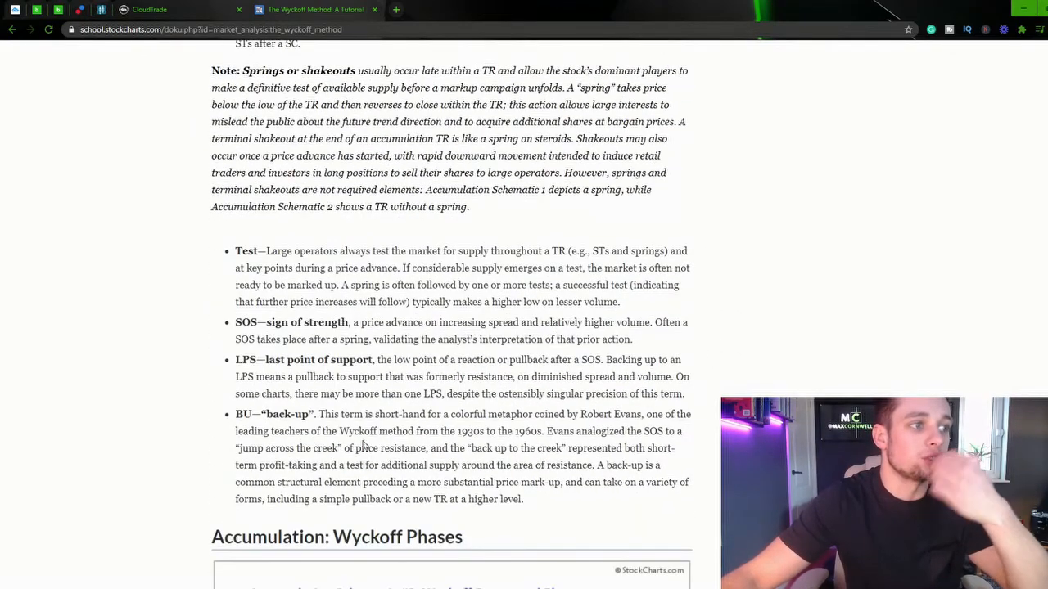
# Step: Scroll past the accumulation phases to Distribution Schematic #1 with the PSY and BC definitions
pyautogui.scroll(-3)
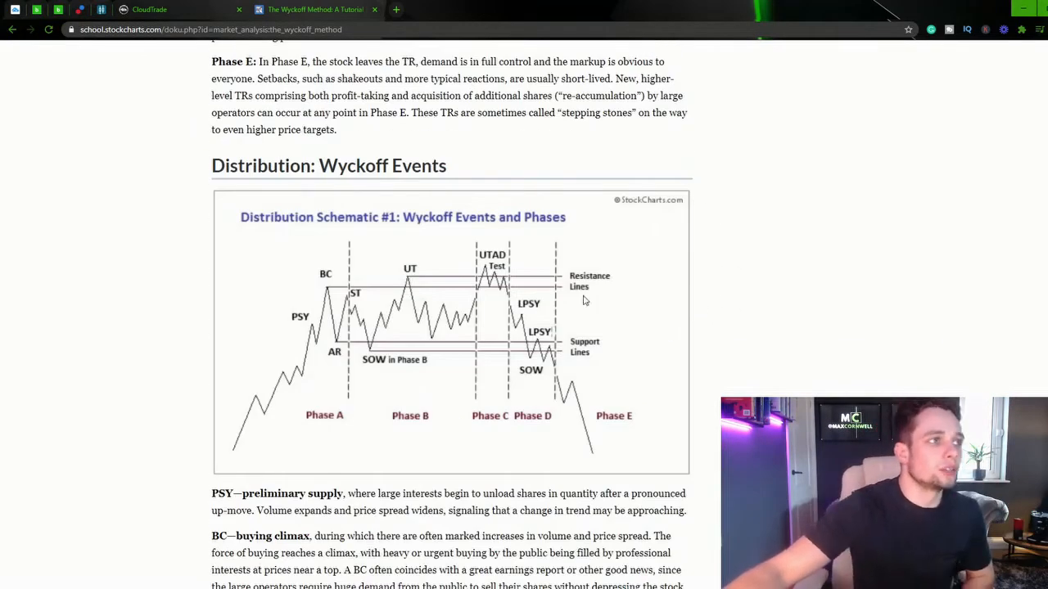
pyautogui.scroll(-3)
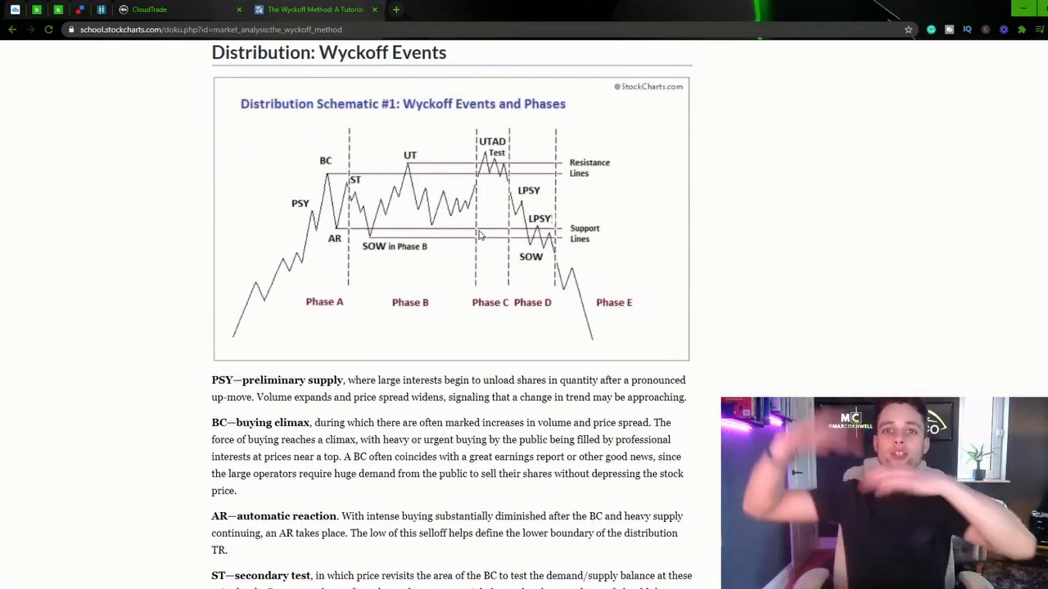
pyautogui.moveTo(405, 148)
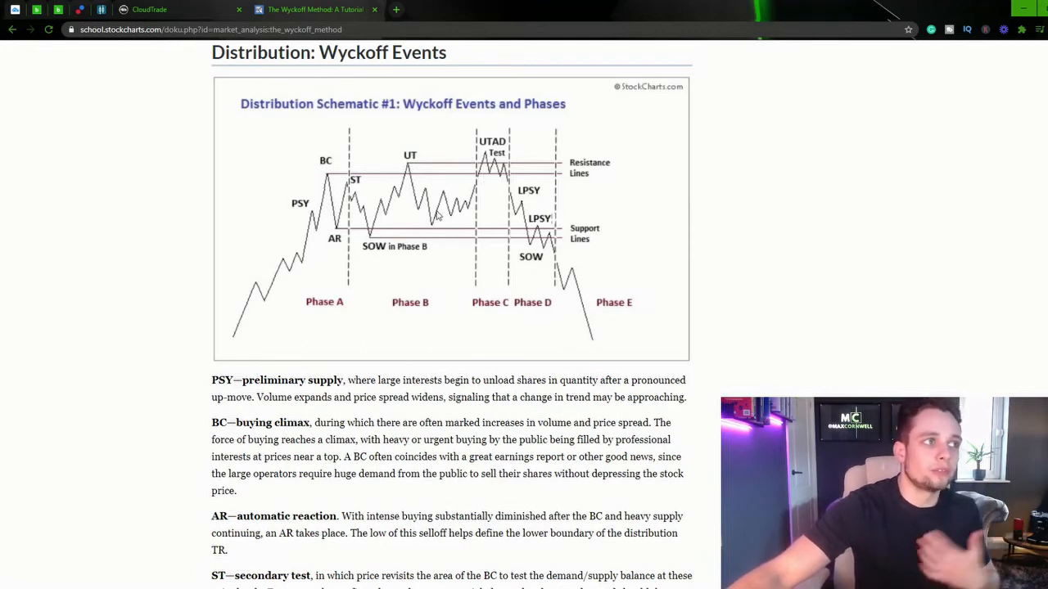
pyautogui.scroll(-3)
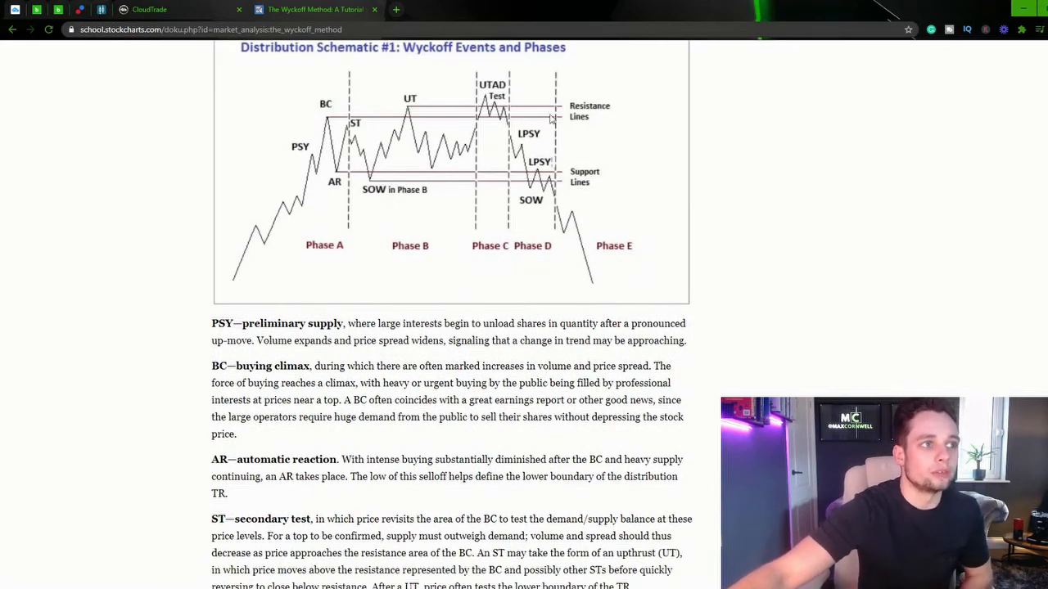
pyautogui.scroll(3)
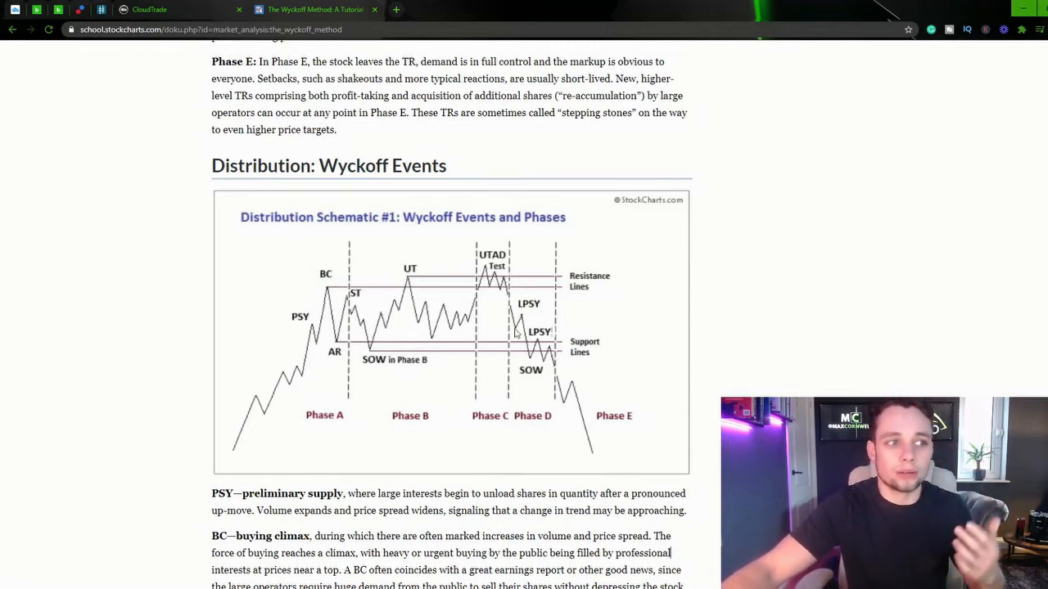
pyautogui.moveTo(533, 284)
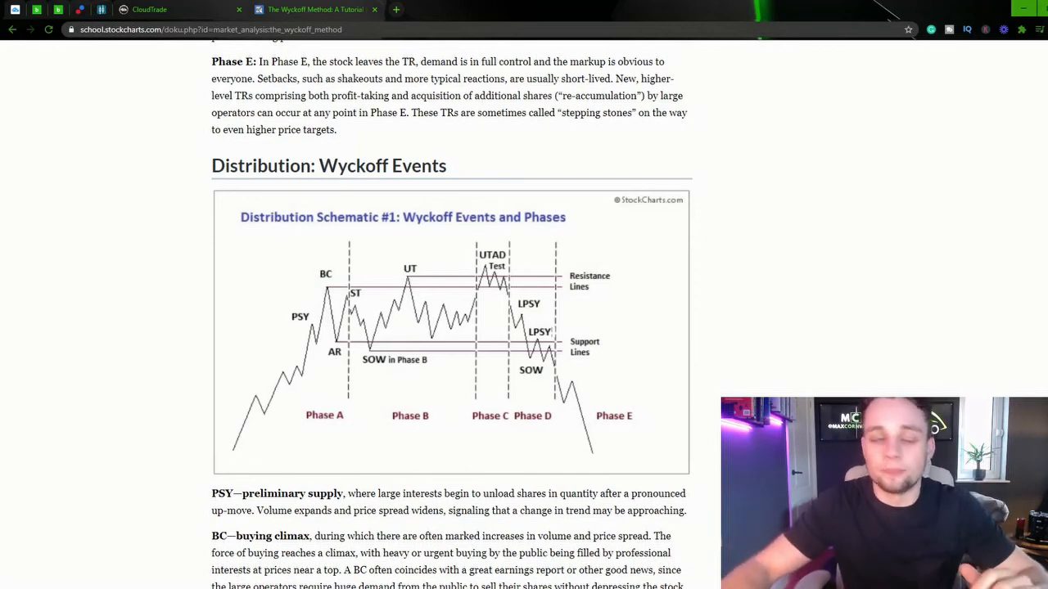
# Step: Scroll down to Distribution Schematic #2 and the Phase A and Phase B explanations
pyautogui.scroll(-3)
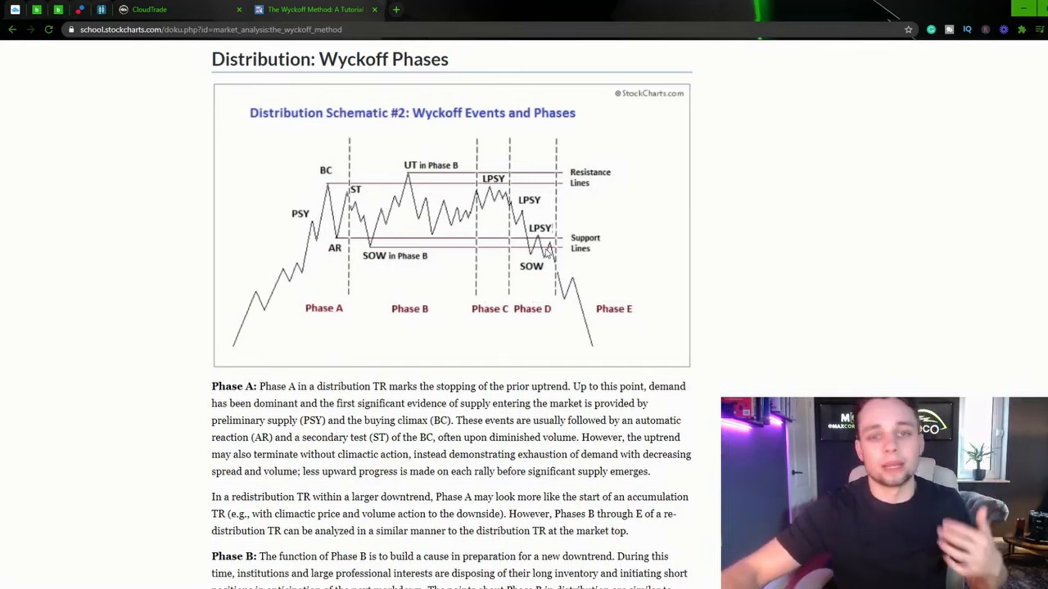
pyautogui.moveTo(435, 329)
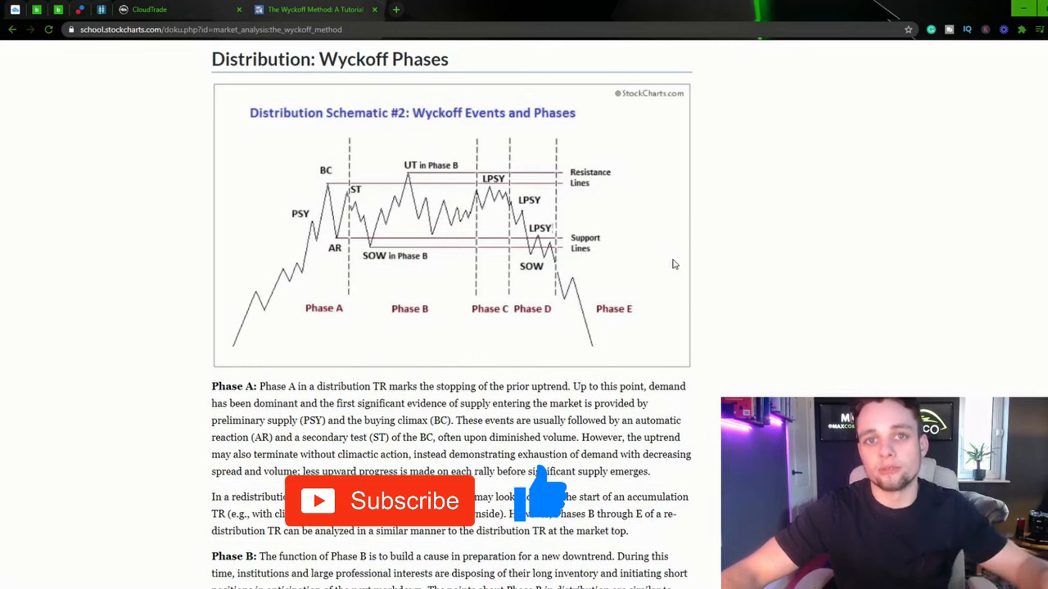
pyautogui.moveTo(627, 325)
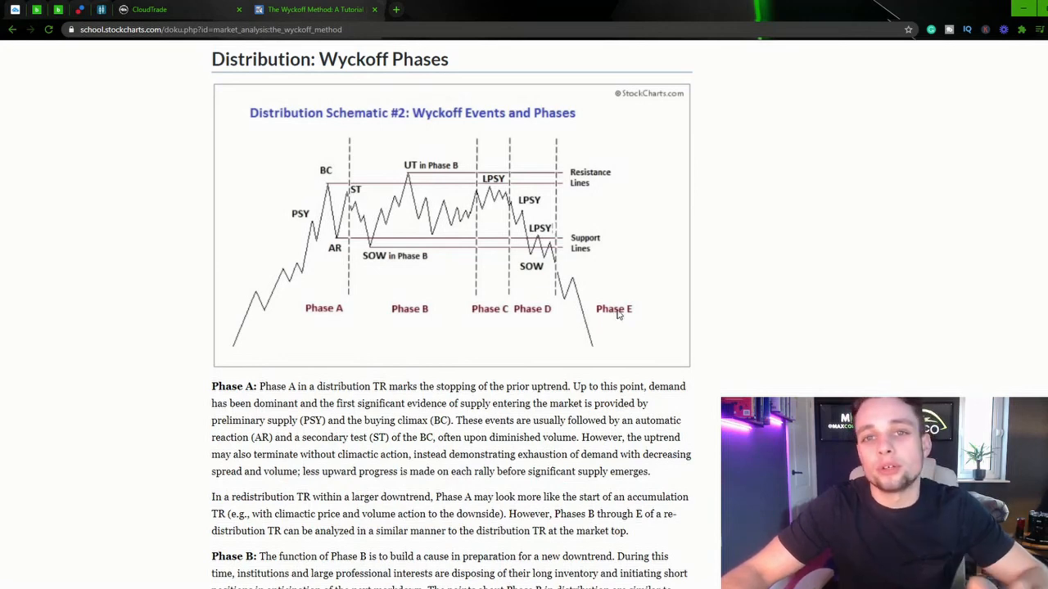
pyautogui.moveTo(617, 310)
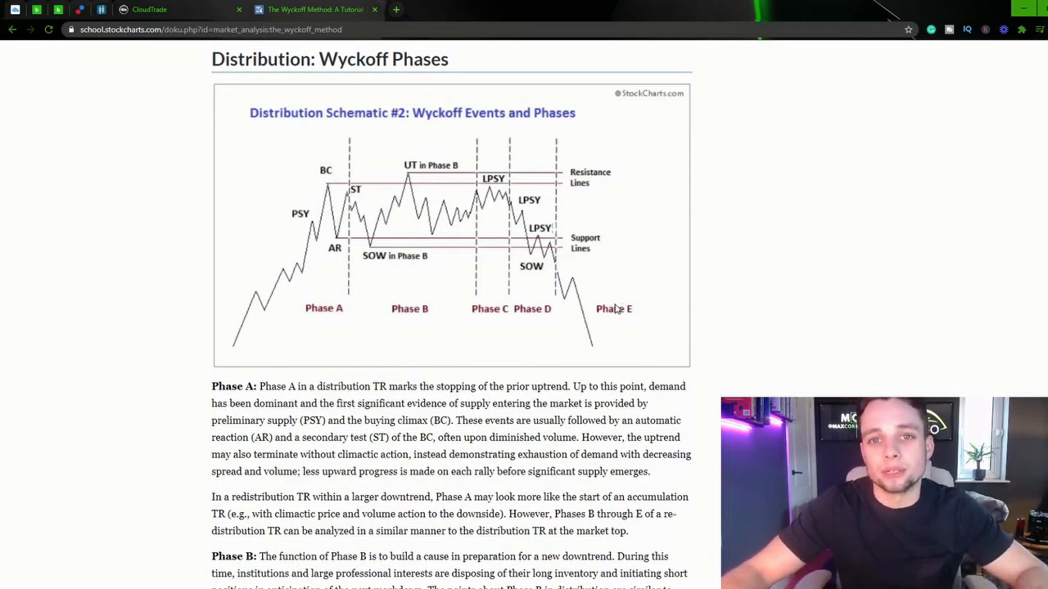